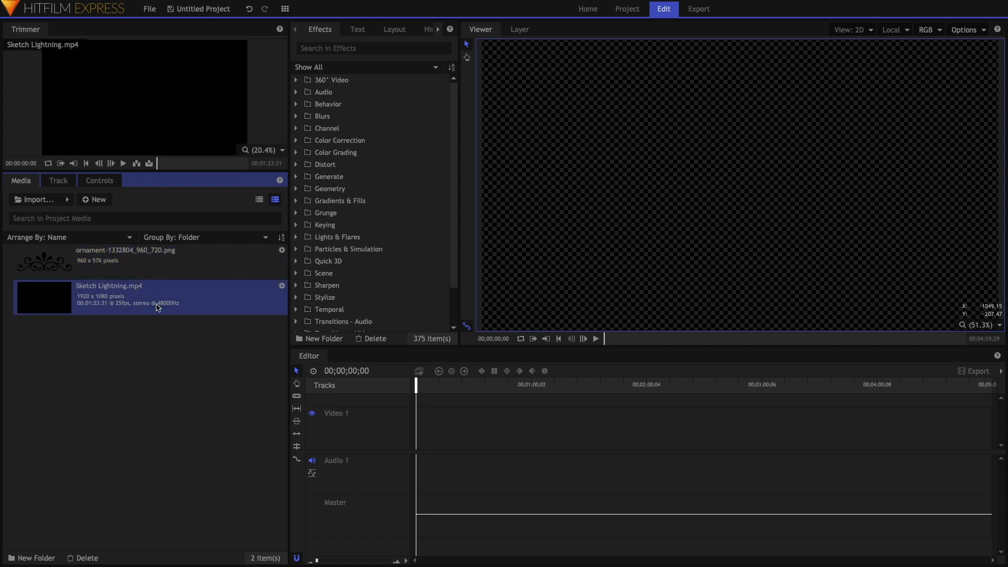
mouse_move(160, 340)
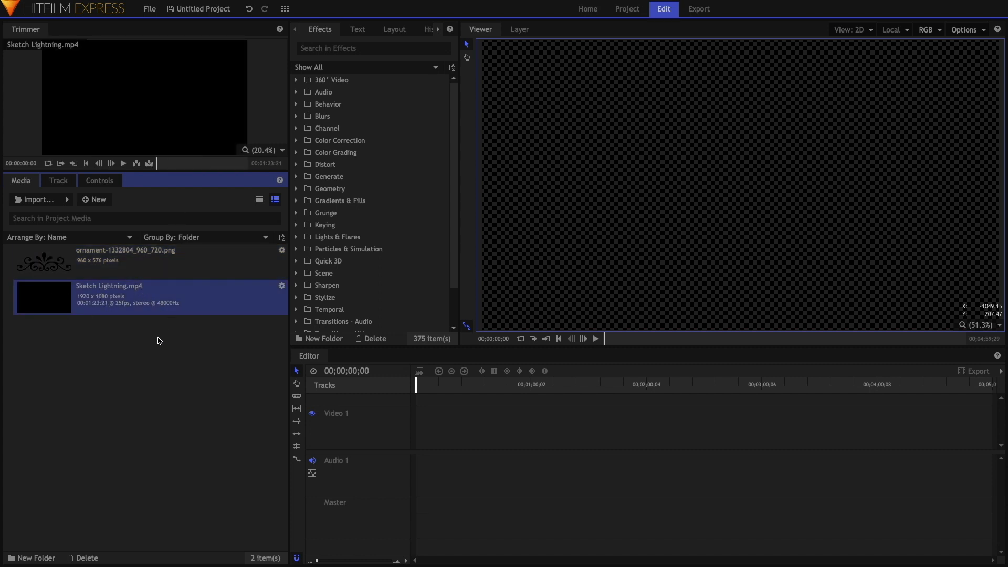
mouse_move(105, 294)
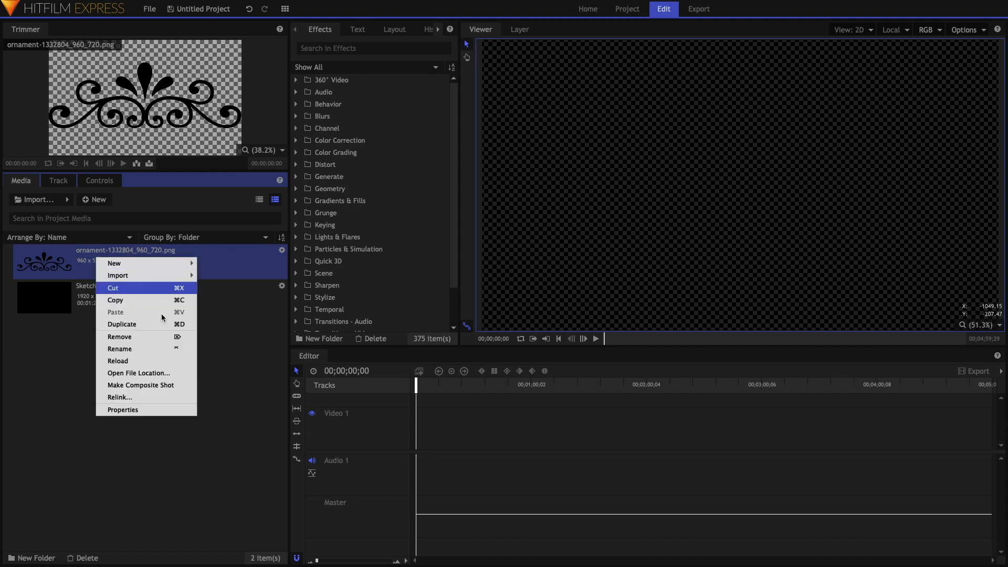
Create a 1920×1080 Full HD composite shot from the ornament PNG
left_click(140, 384)
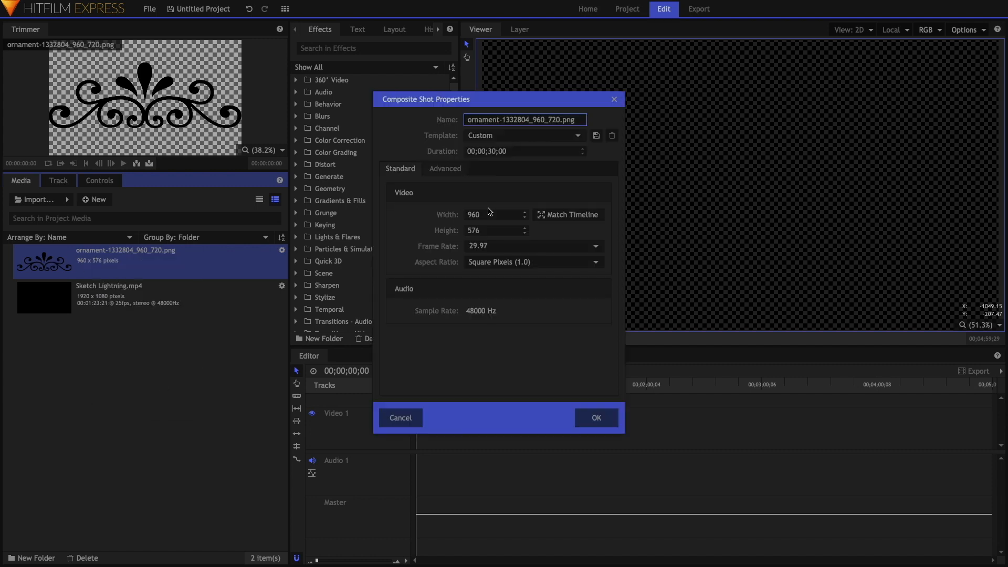
type("1920")
left_click(496, 230)
type("1080")
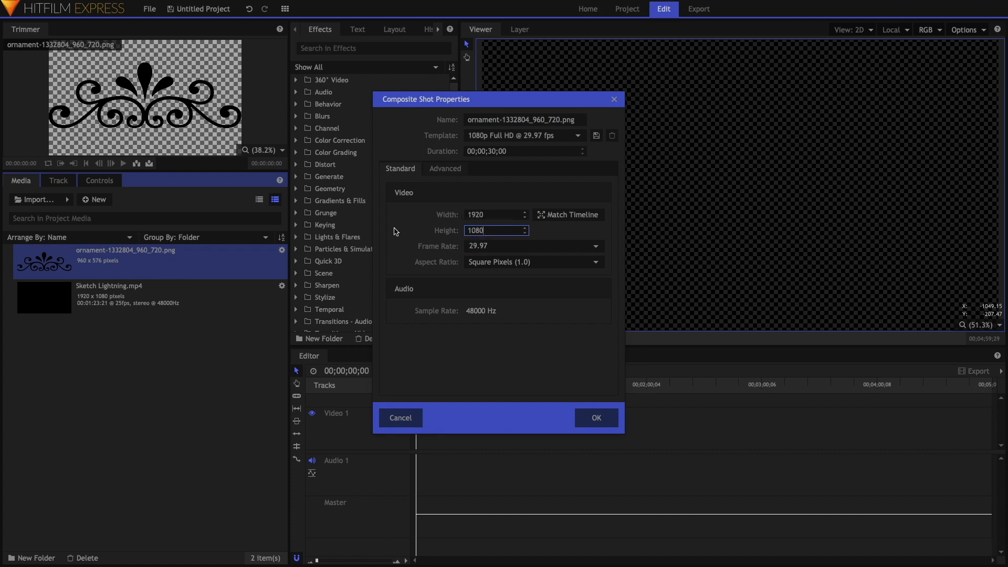
left_click(597, 417)
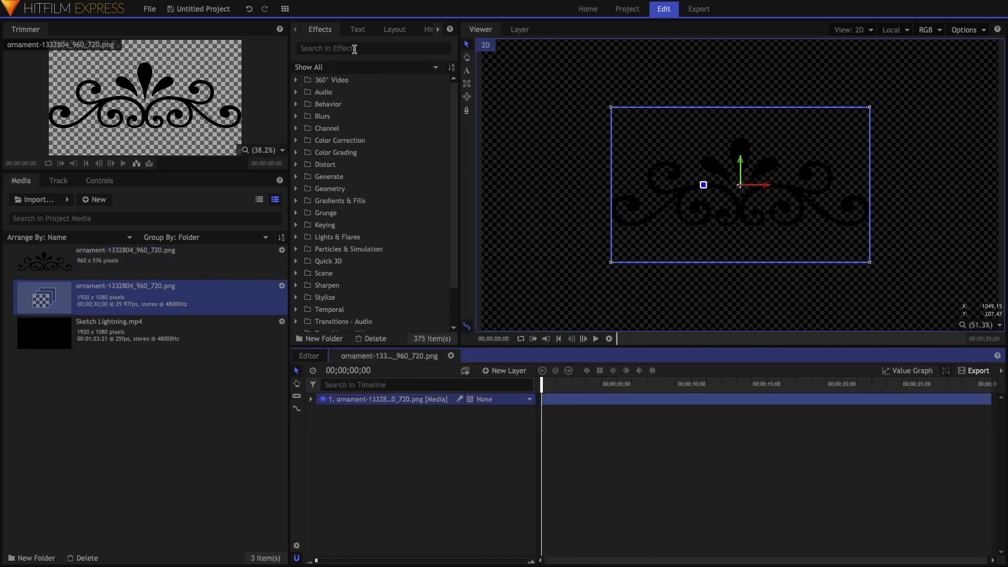
Apply the Fill Color effect to the ornament layer with Blend Amount at 100%
type("fill")
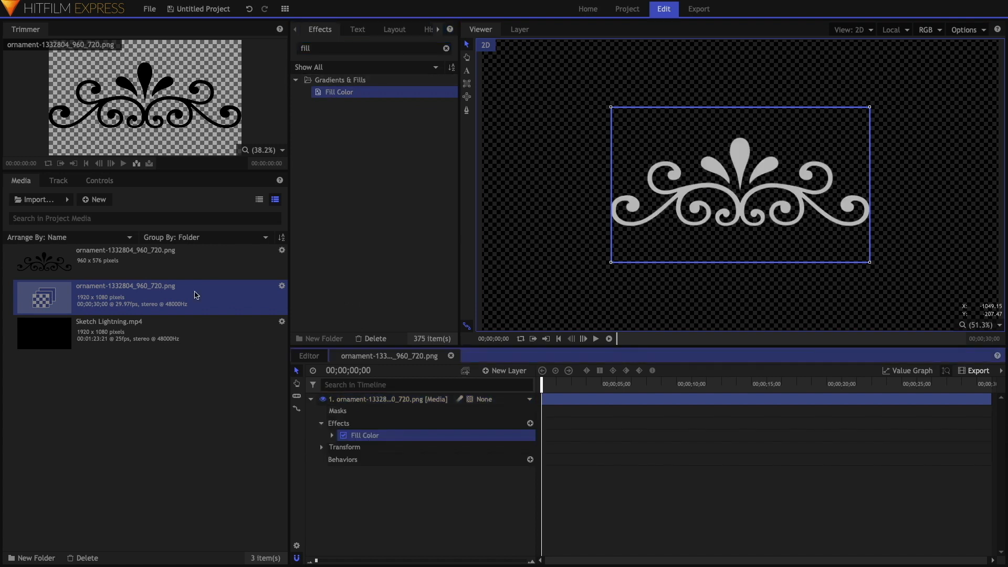
left_click(99, 180)
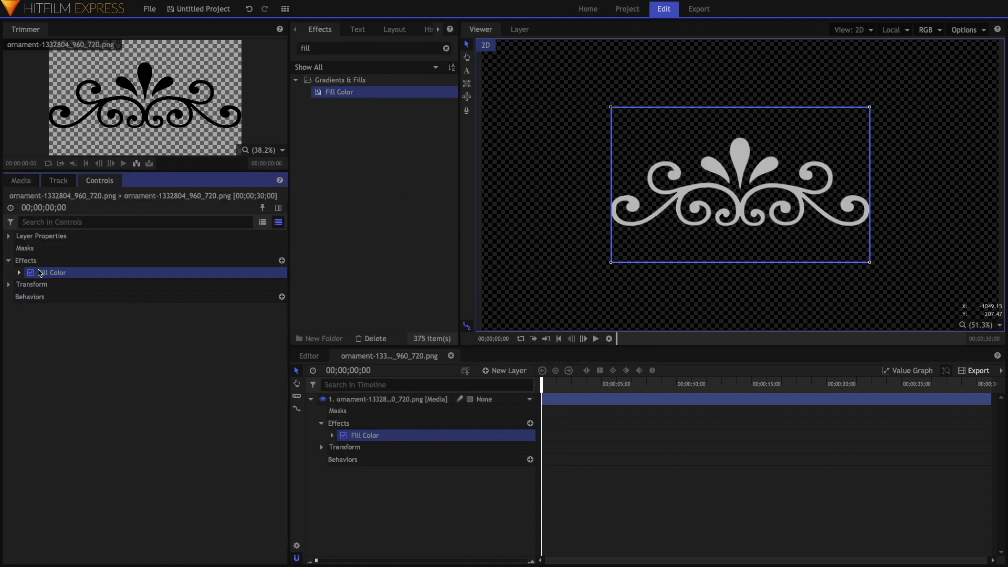
left_click(19, 272)
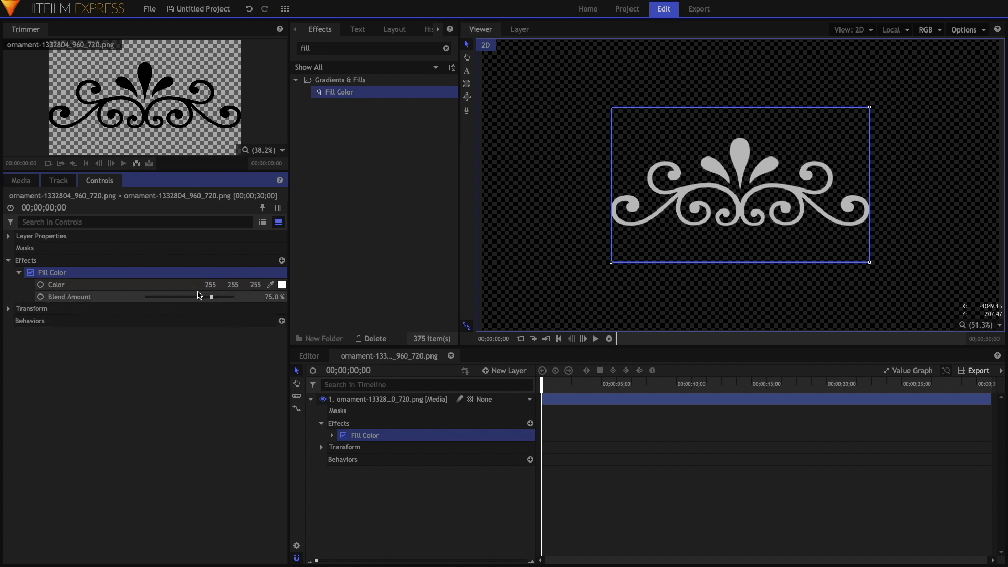
left_click_drag(212, 296, 233, 296)
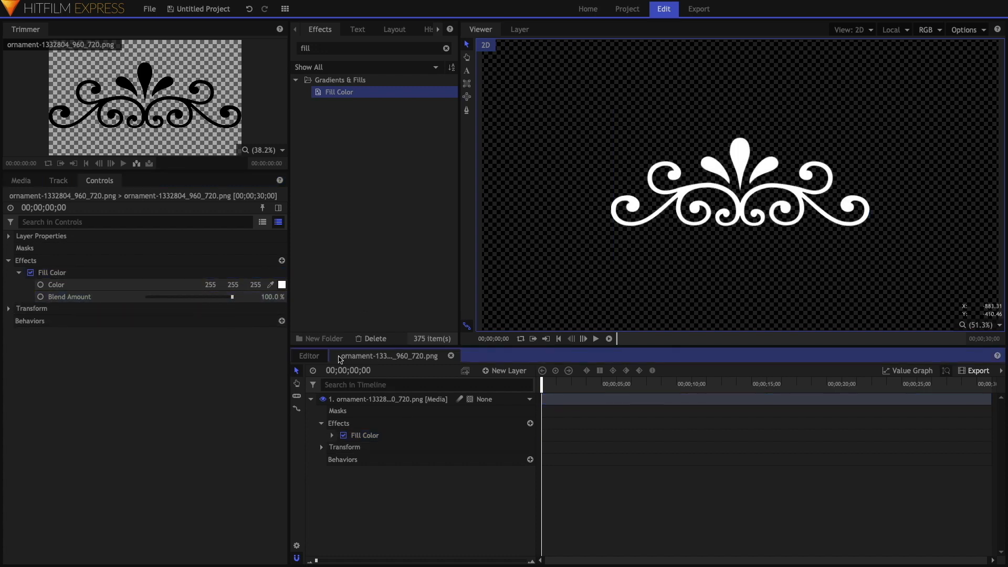
left_click(311, 399)
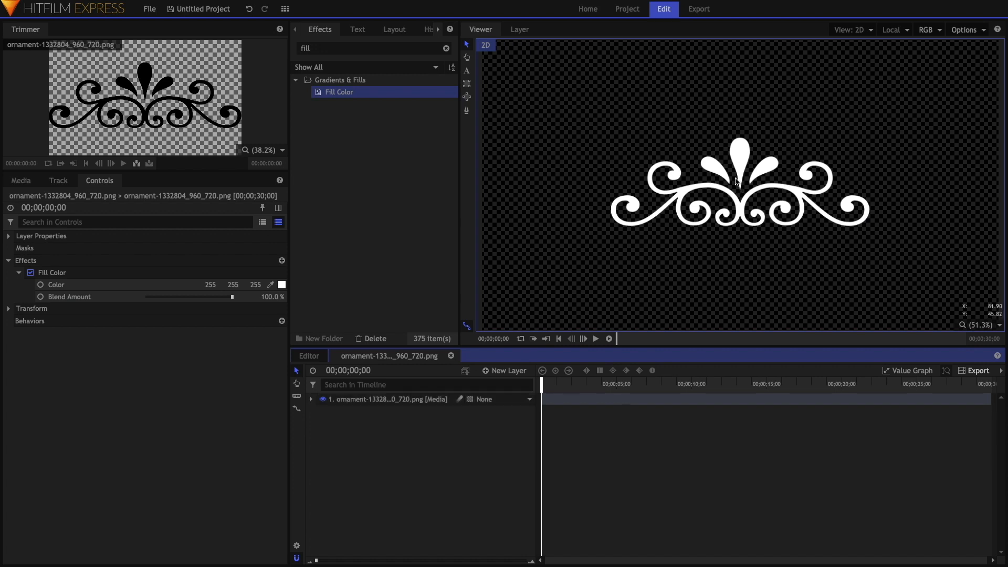
mouse_move(455, 414)
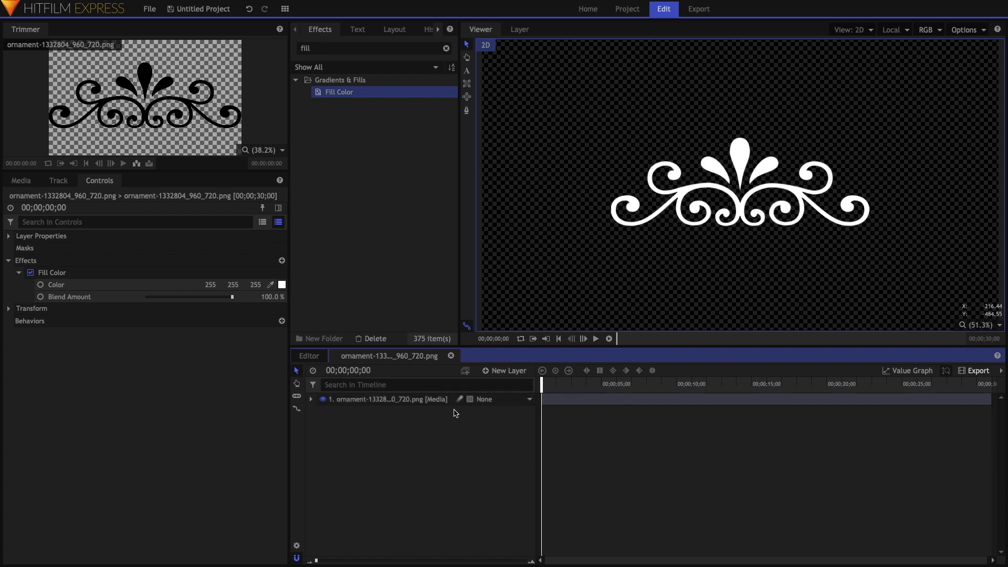
Add a black 1920×1080 plane layer to the ornament composite shot
left_click(505, 371)
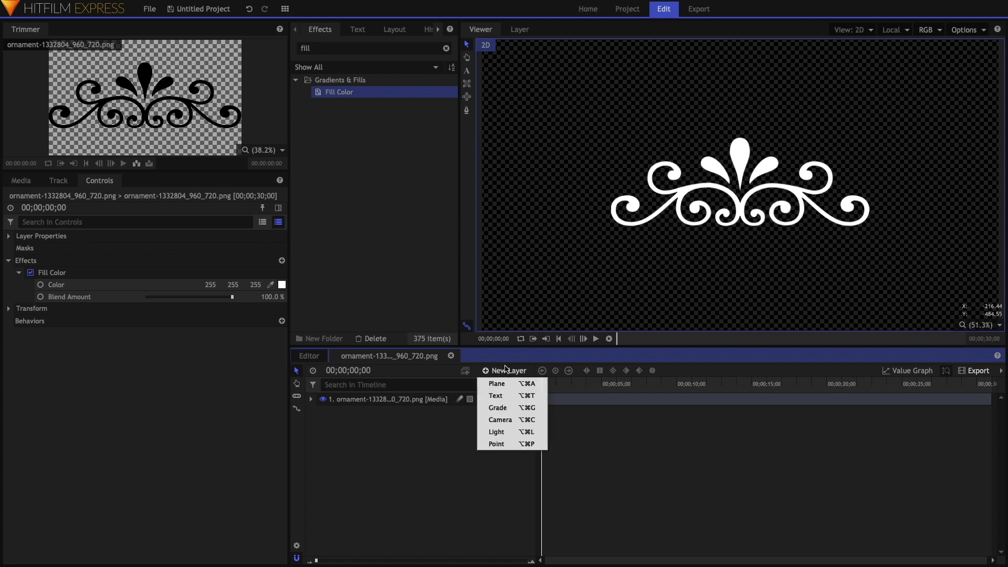
left_click(496, 383)
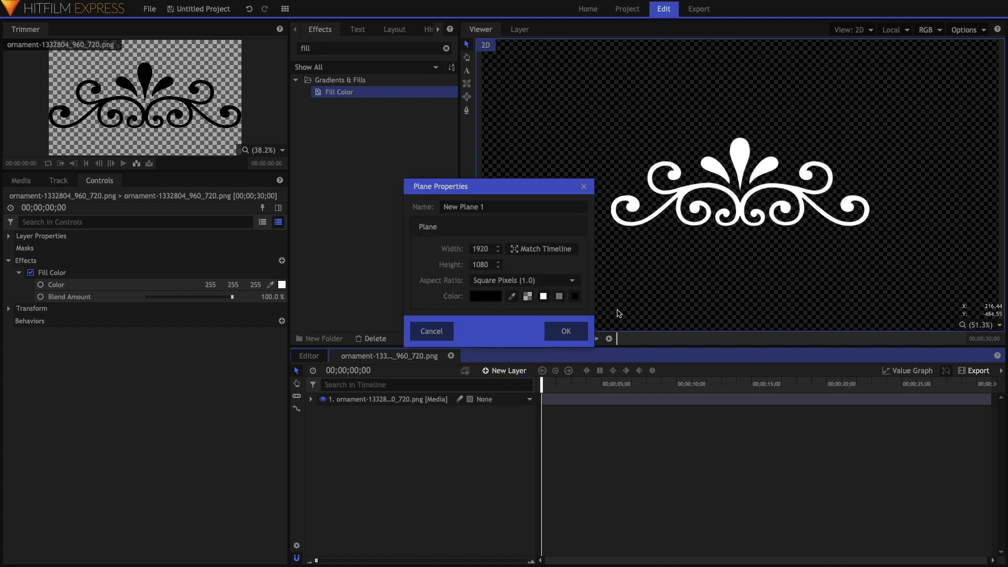
left_click(565, 331)
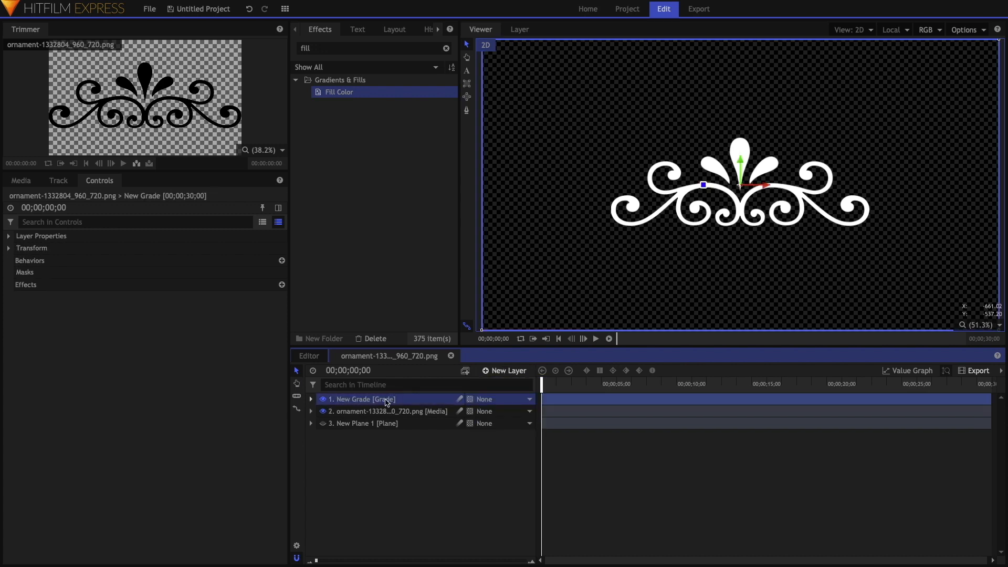
Rename the grade layer to Letterbox and give it a 4:3 Letterbox effect
double_click(385, 399)
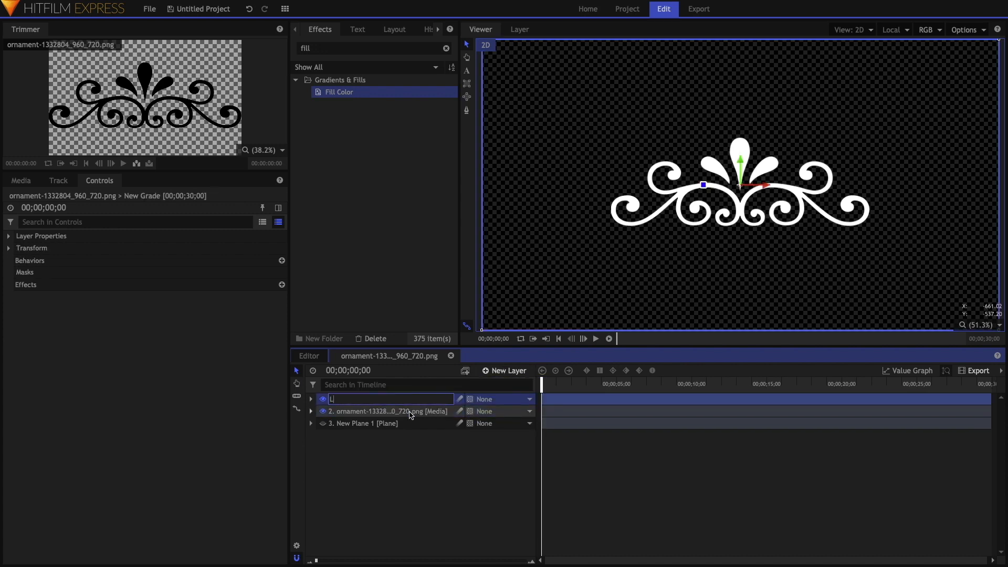
type("Letterbox [Grade")
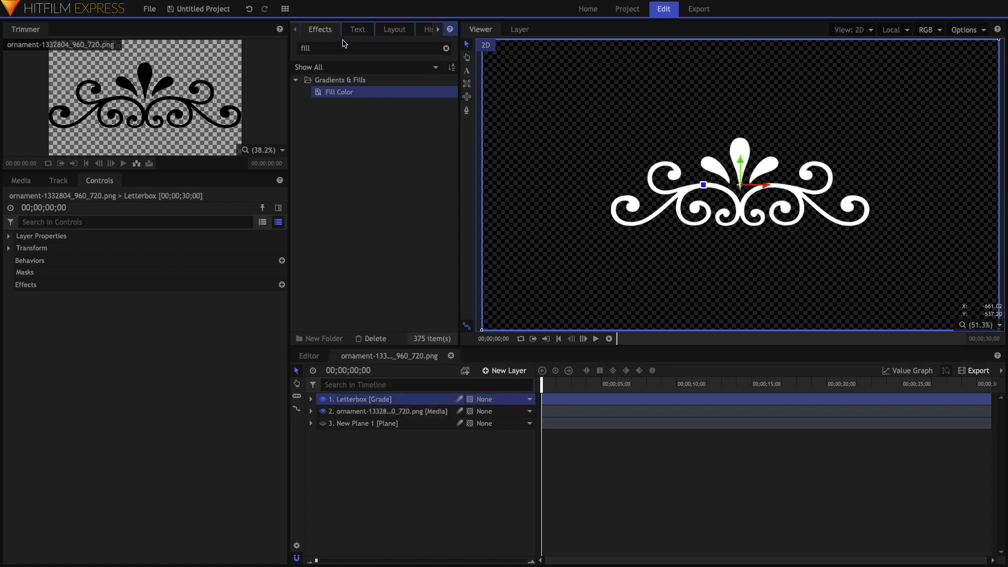
type("lett")
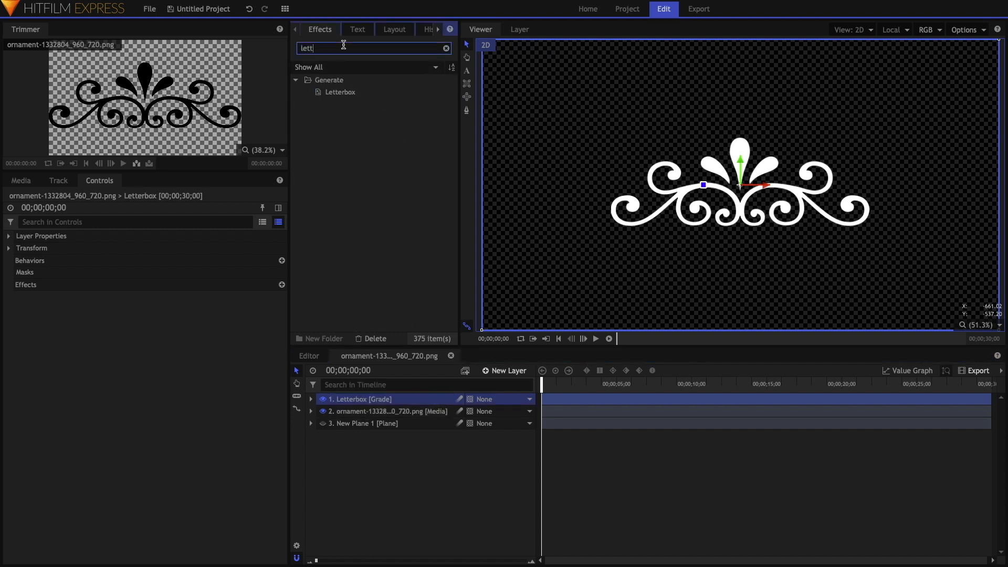
left_click(340, 92)
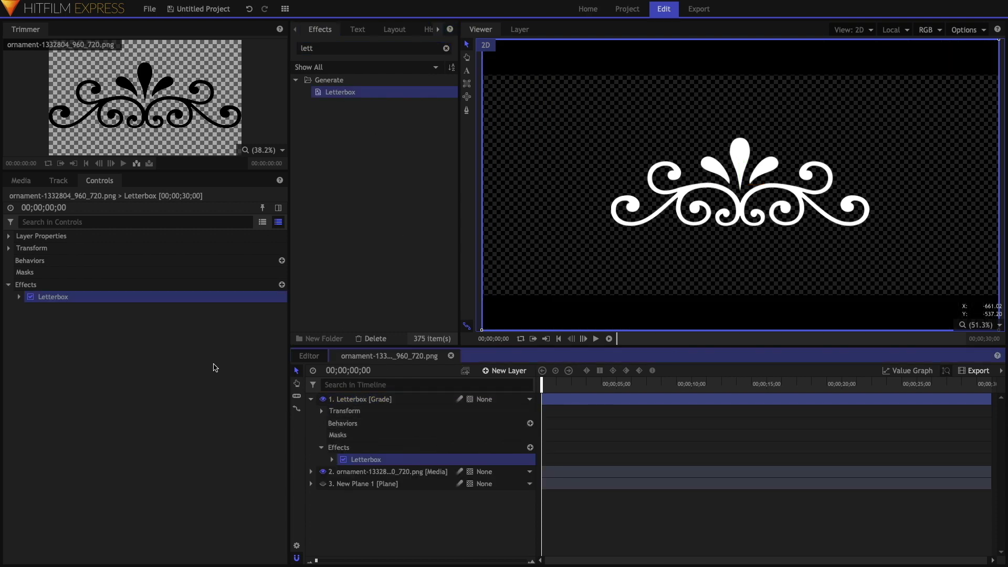
left_click(19, 297)
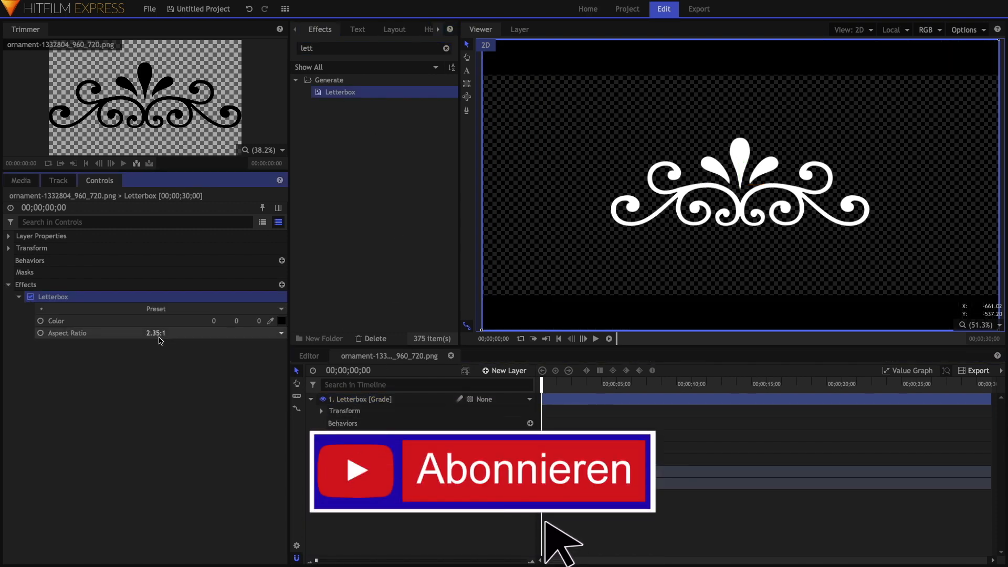
left_click(155, 333)
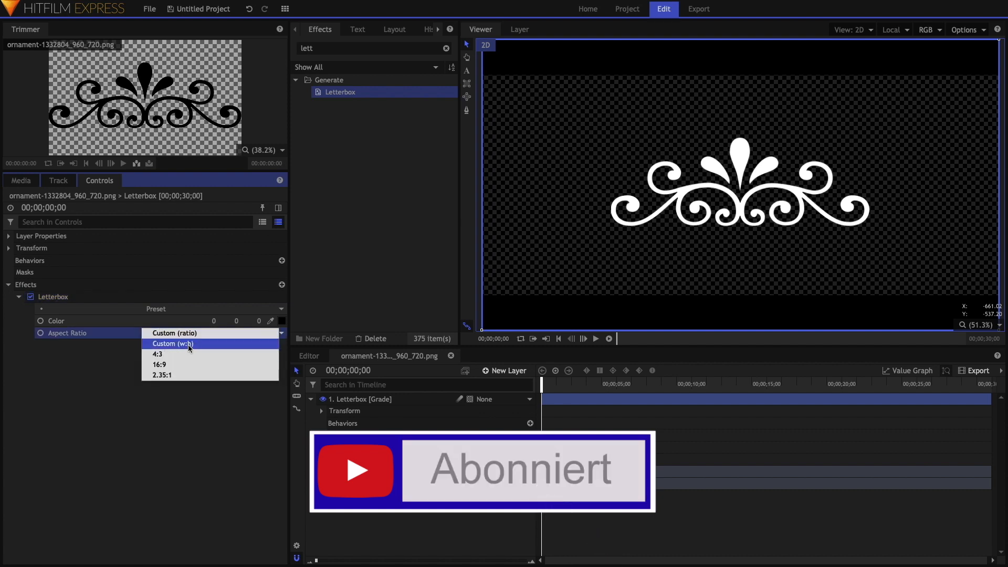
left_click(157, 353)
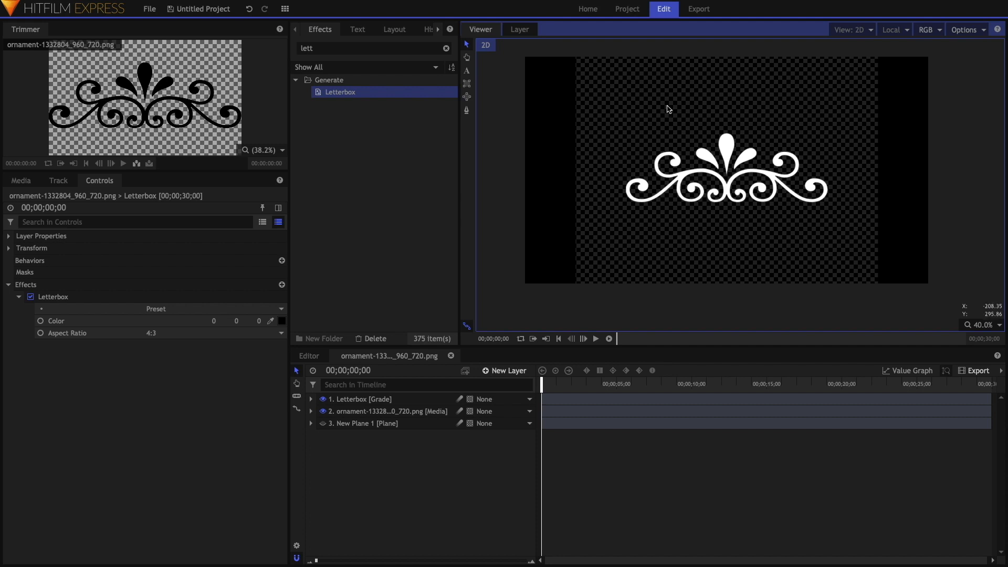
mouse_move(828, 144)
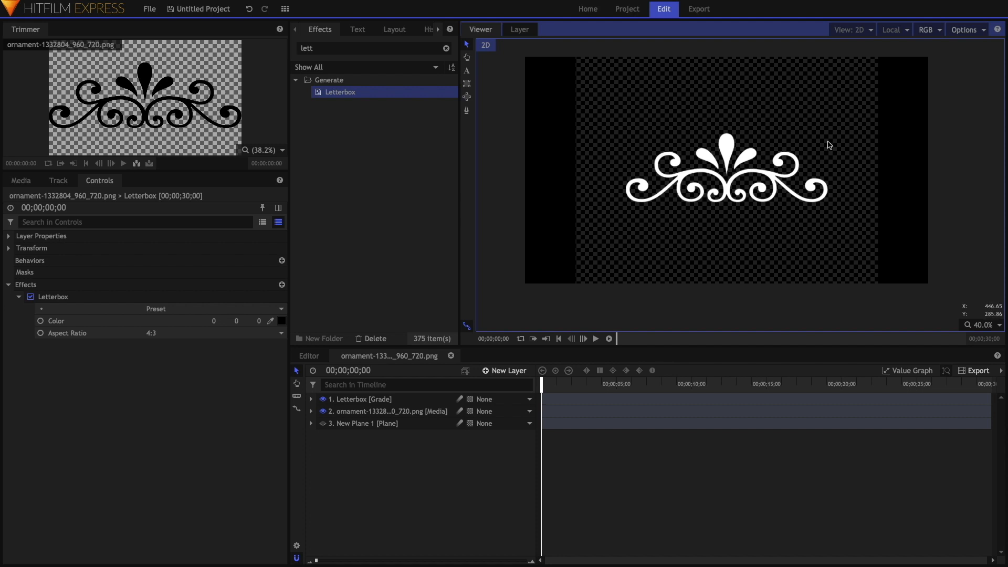
mouse_move(653, 155)
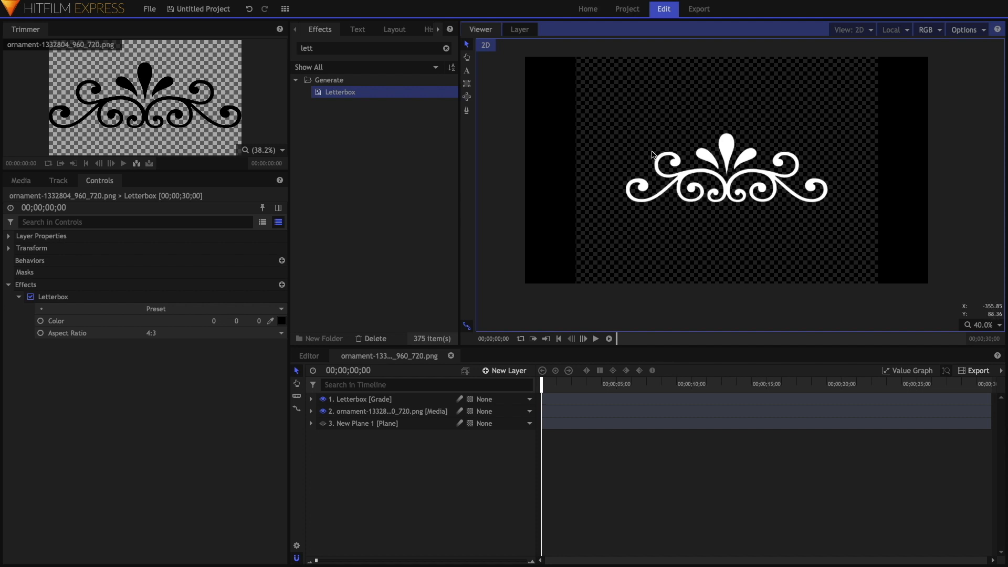
mouse_move(838, 137)
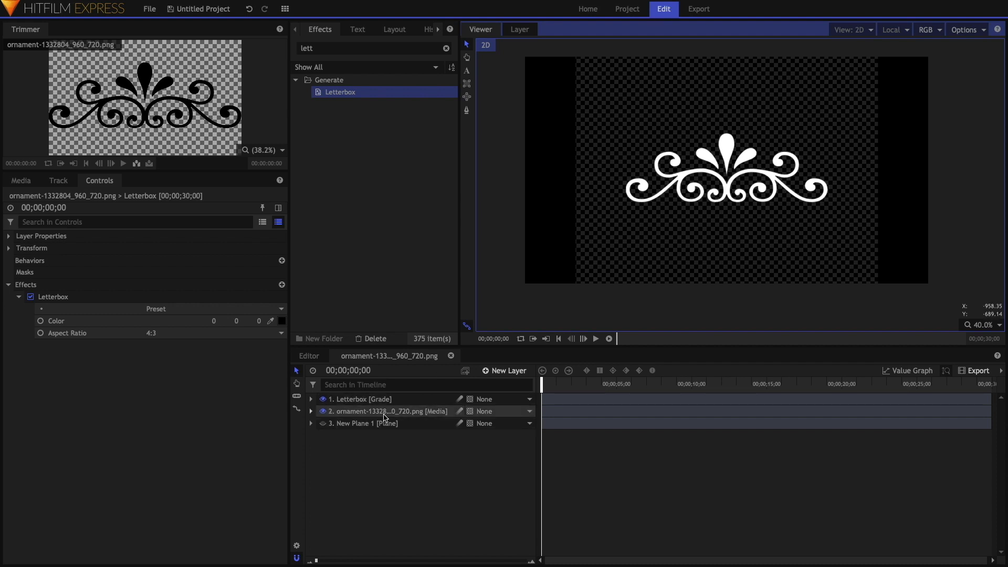
Rotate an ornament copy to a steep angle and move it into the top-left corner
left_click(388, 411)
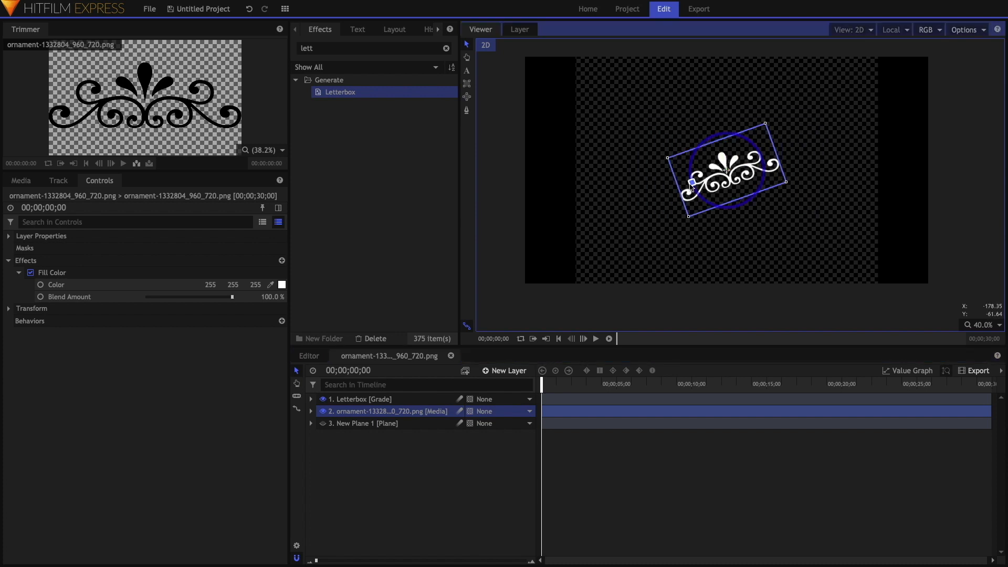
left_click_drag(690, 184, 707, 206)
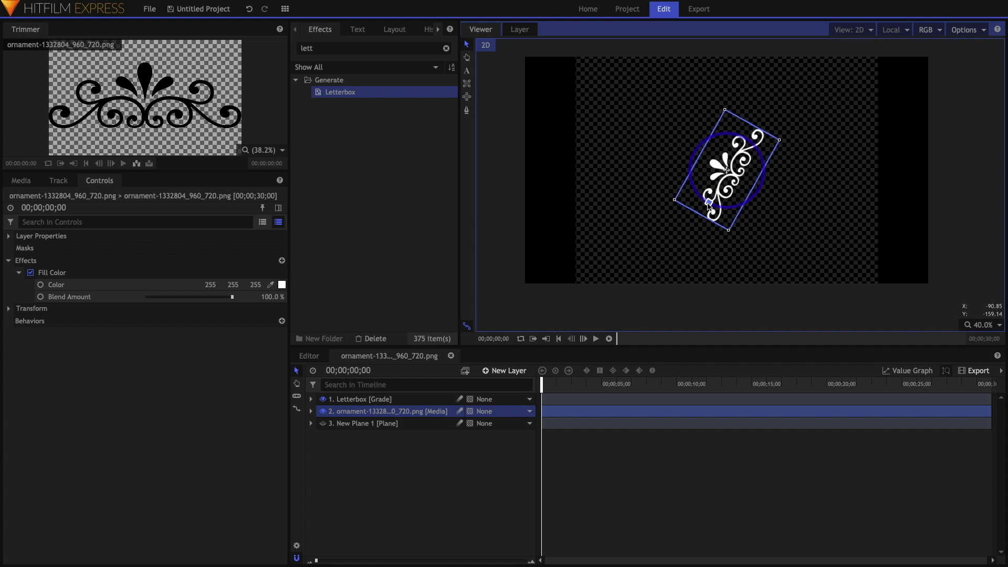
left_click_drag(724, 169, 615, 105)
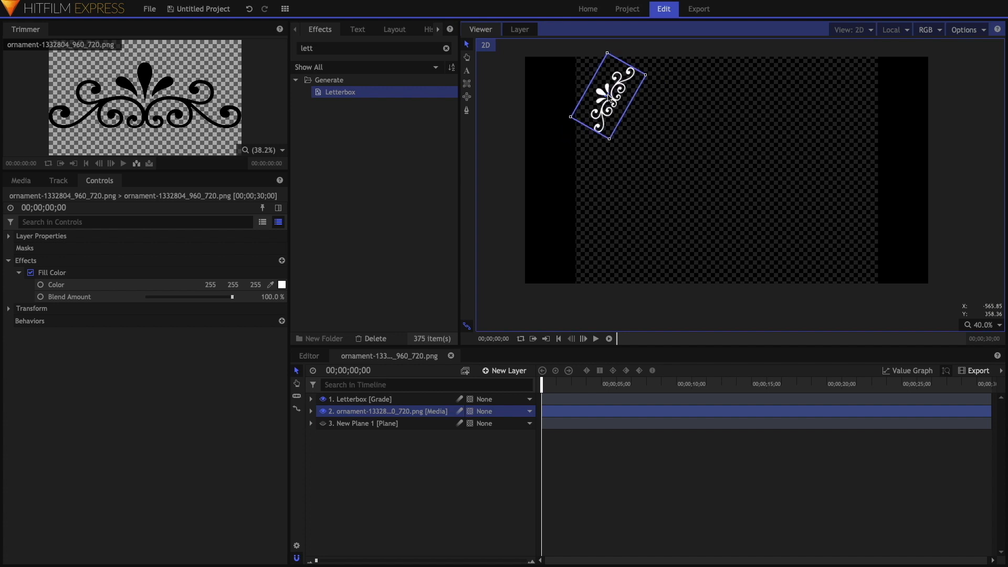
left_click_drag(608, 100, 598, 93)
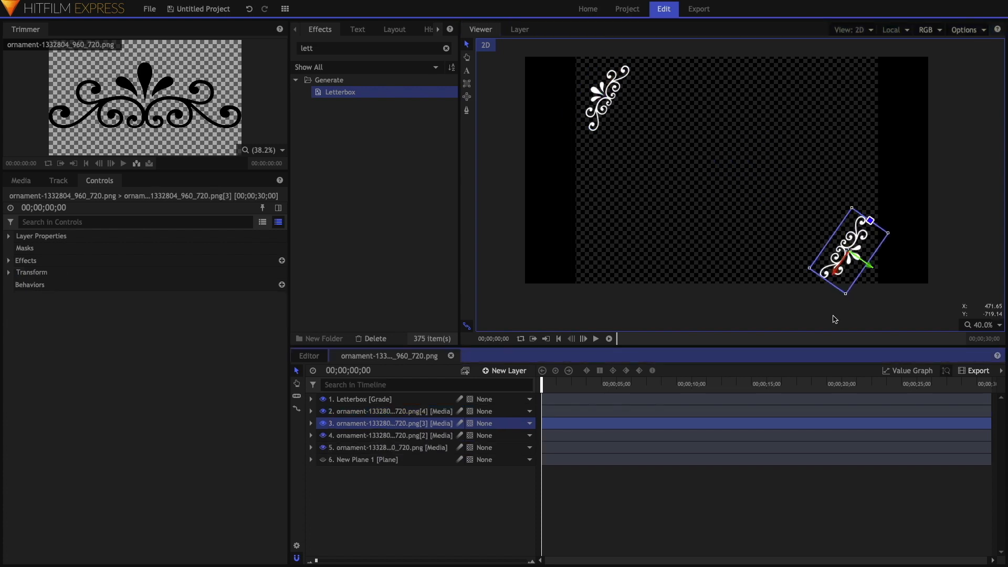
left_click(390, 411)
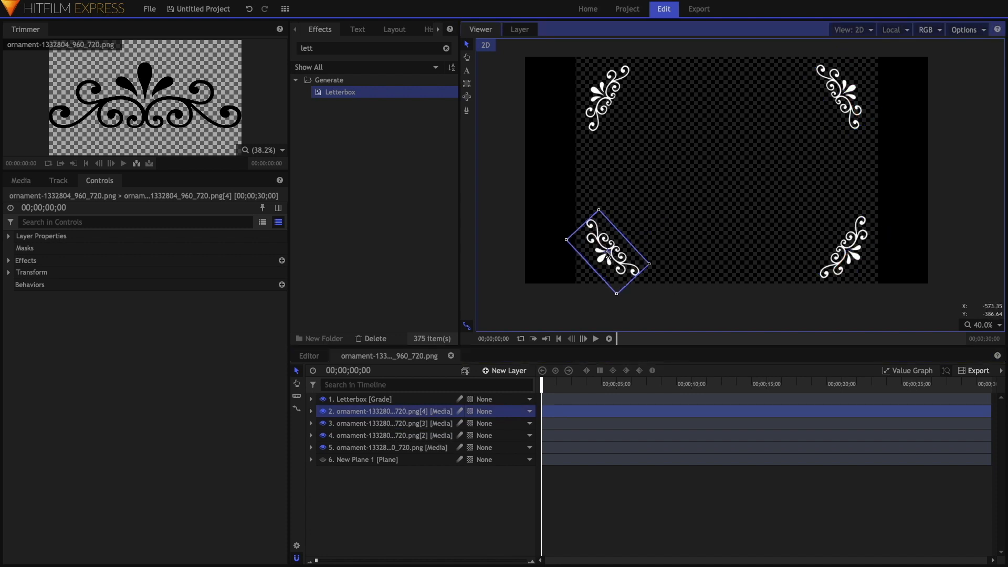
Add a new plane layer and draw a thin rectangular mask strip along the border
left_click(504, 371)
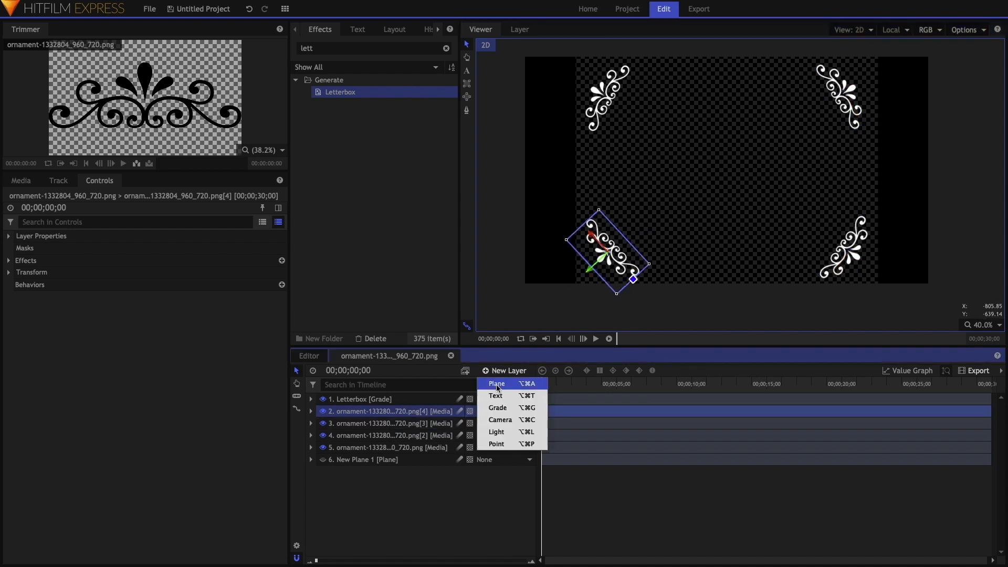
left_click(496, 383)
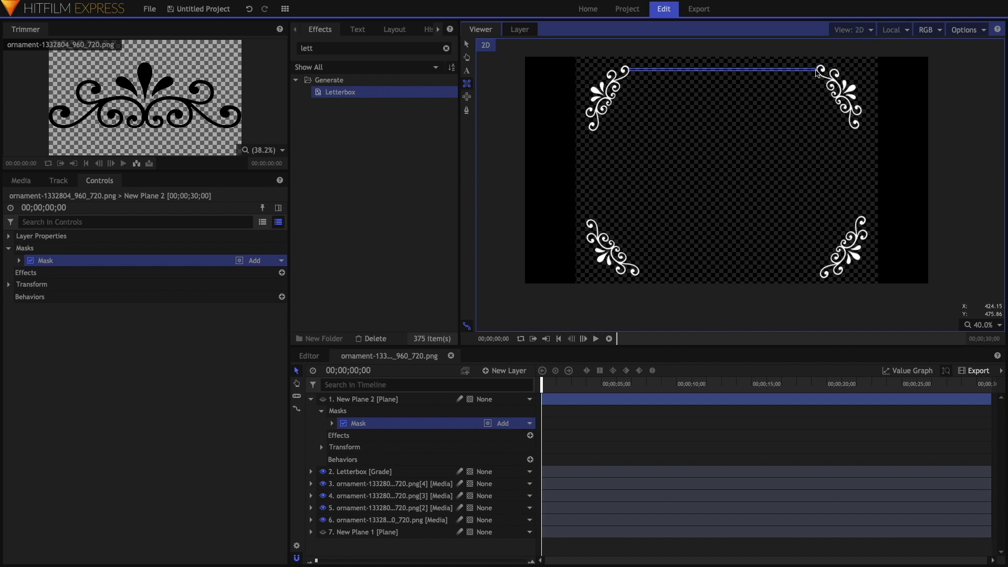
mouse_move(859, 178)
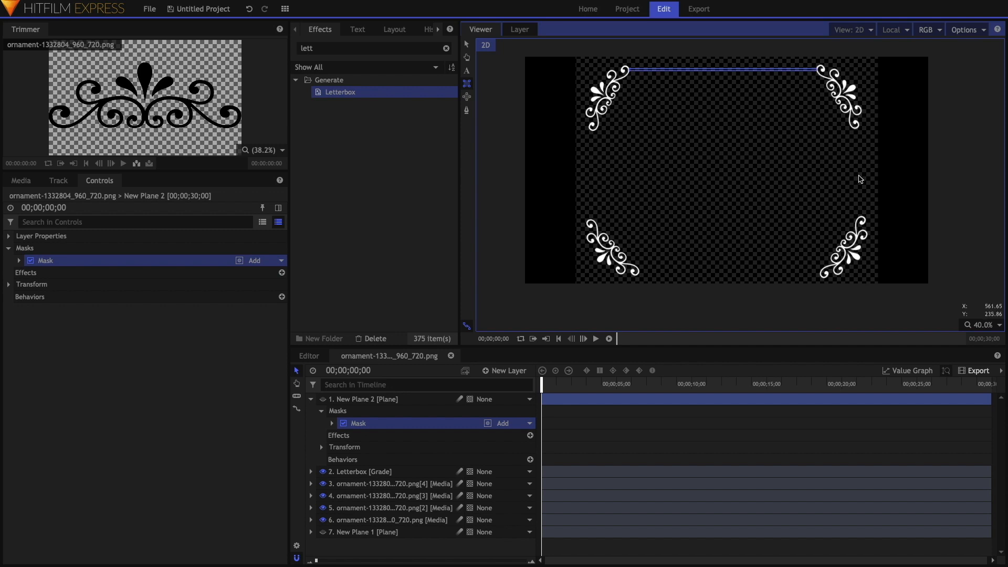
mouse_move(856, 130)
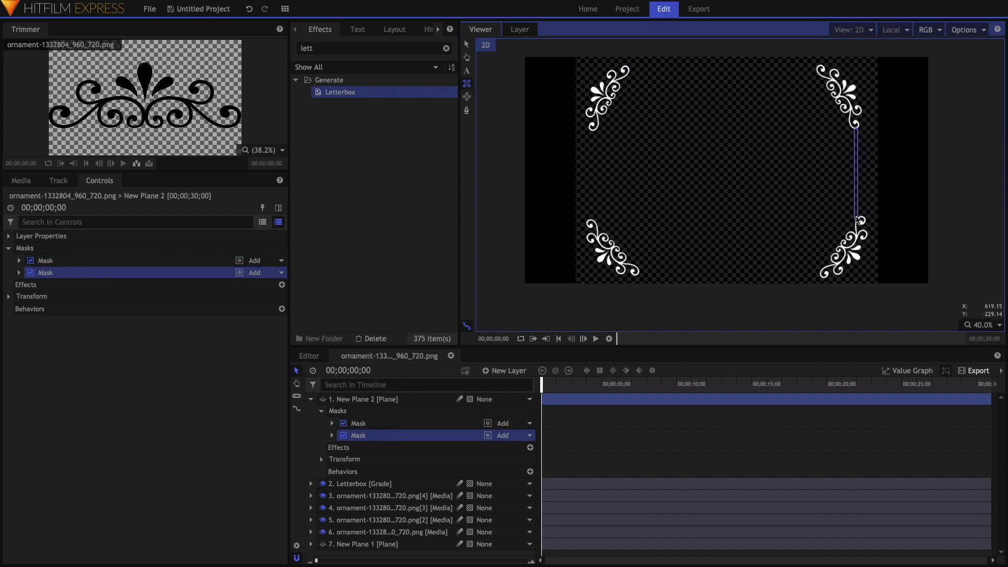
mouse_move(815, 255)
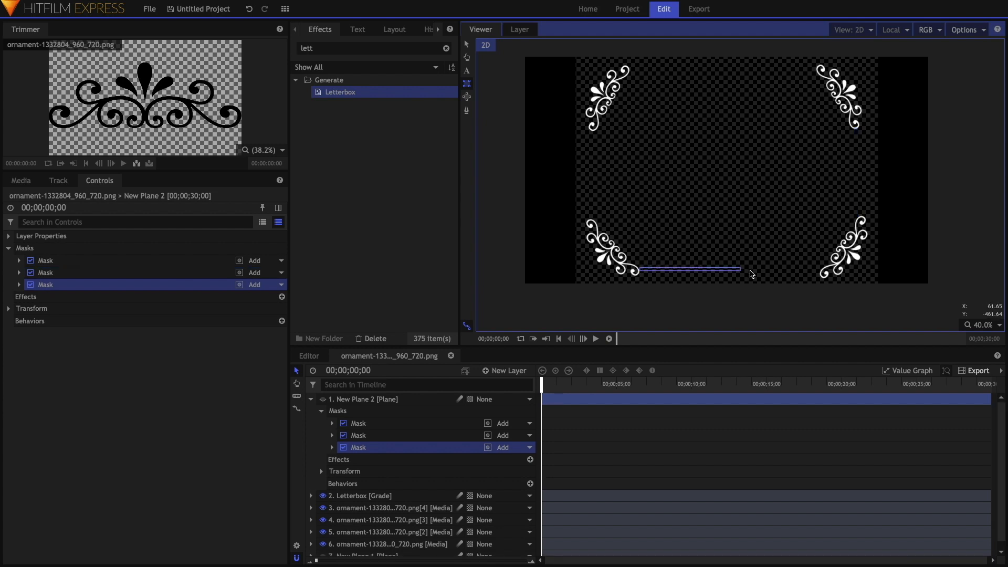
left_click_drag(739, 269, 817, 271)
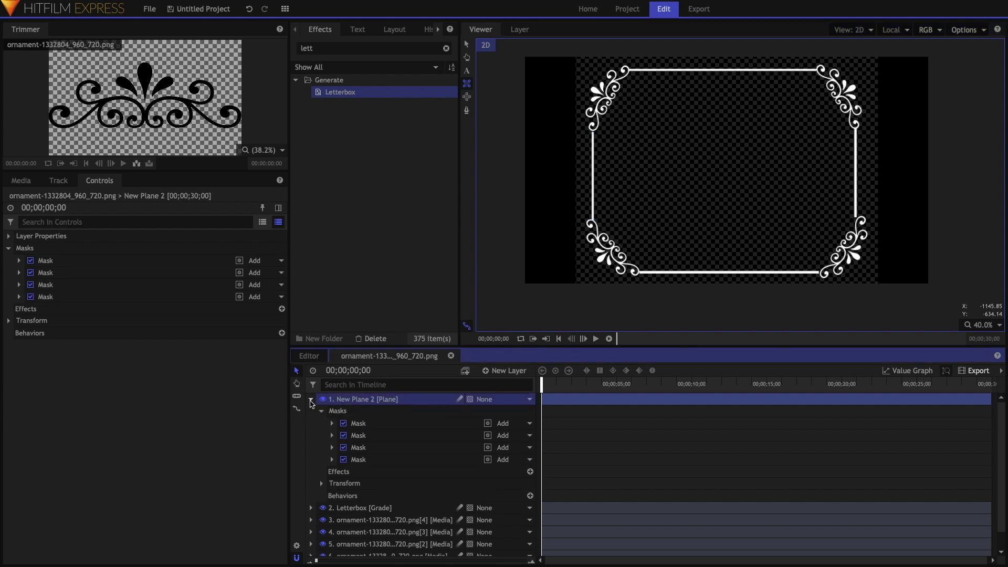
Collapse New Plane 2 and turn on New Plane 1's visibility
left_click(311, 399)
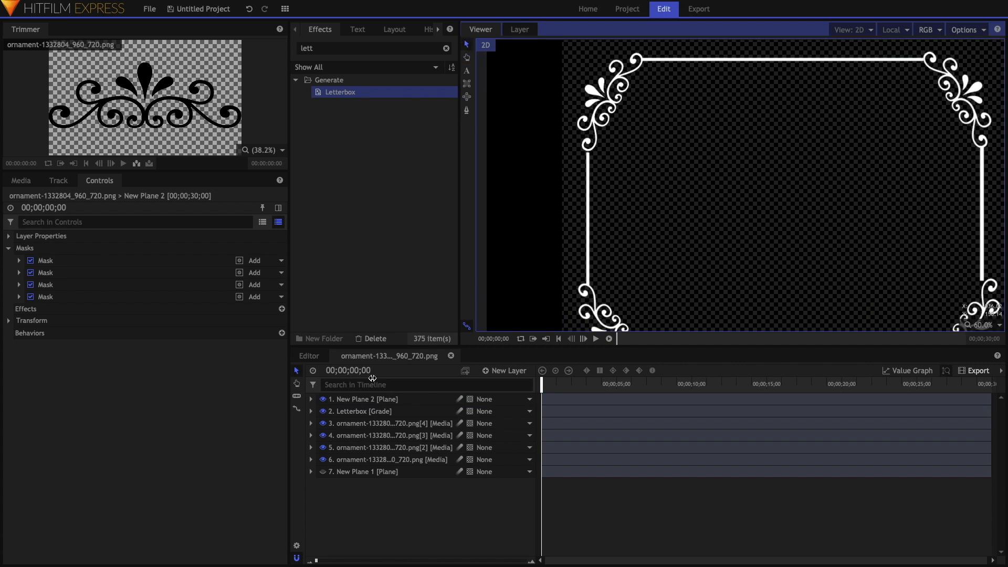
left_click(365, 399)
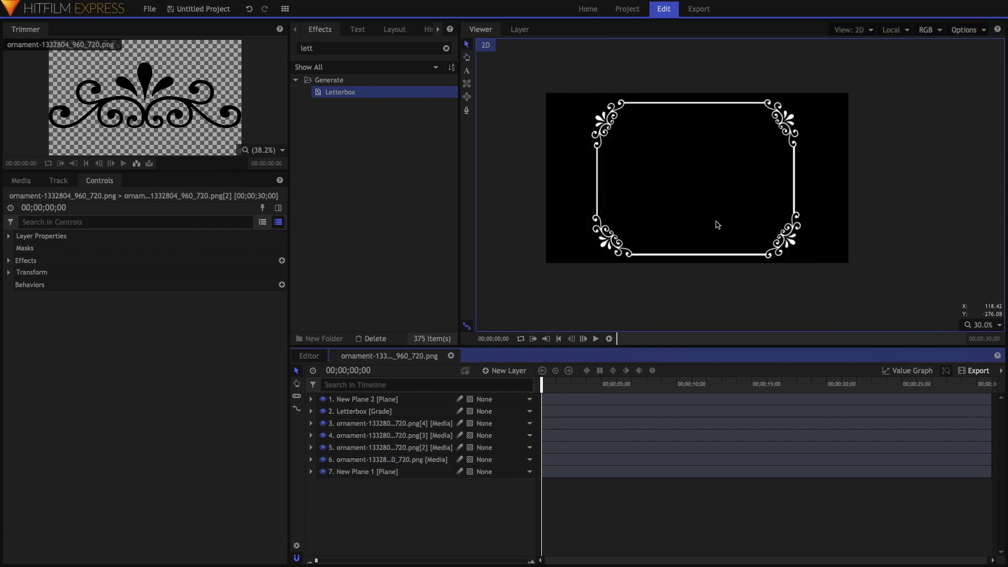
mouse_move(655, 210)
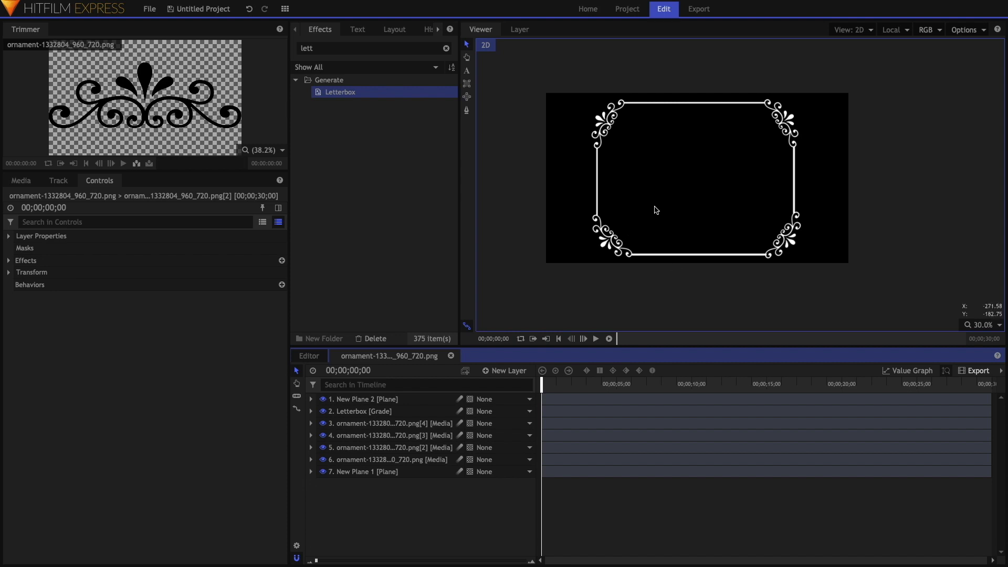
Build a composite shot from Sketch Lightning.mp4 and jump to about thirty seconds
left_click(21, 180)
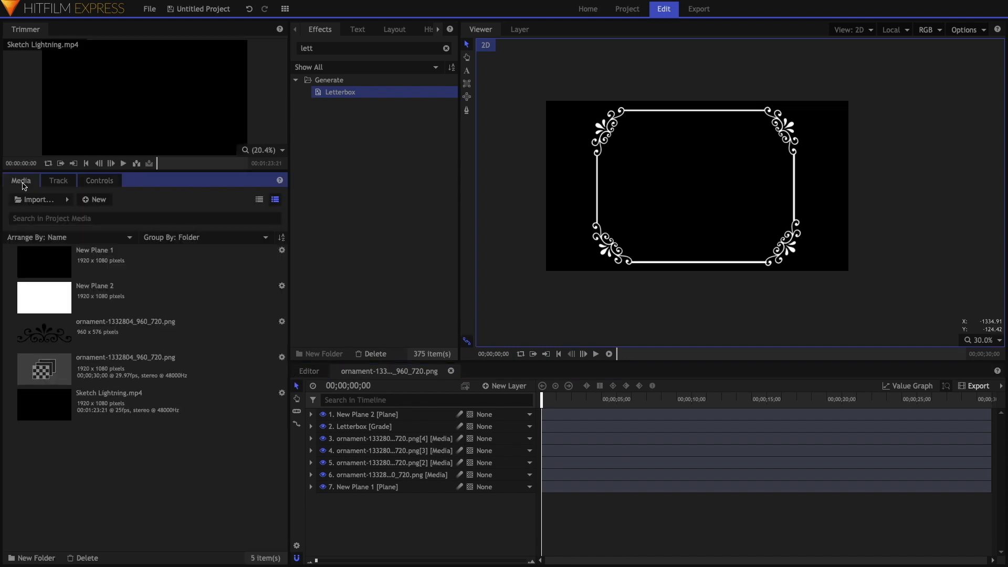
left_click(107, 404)
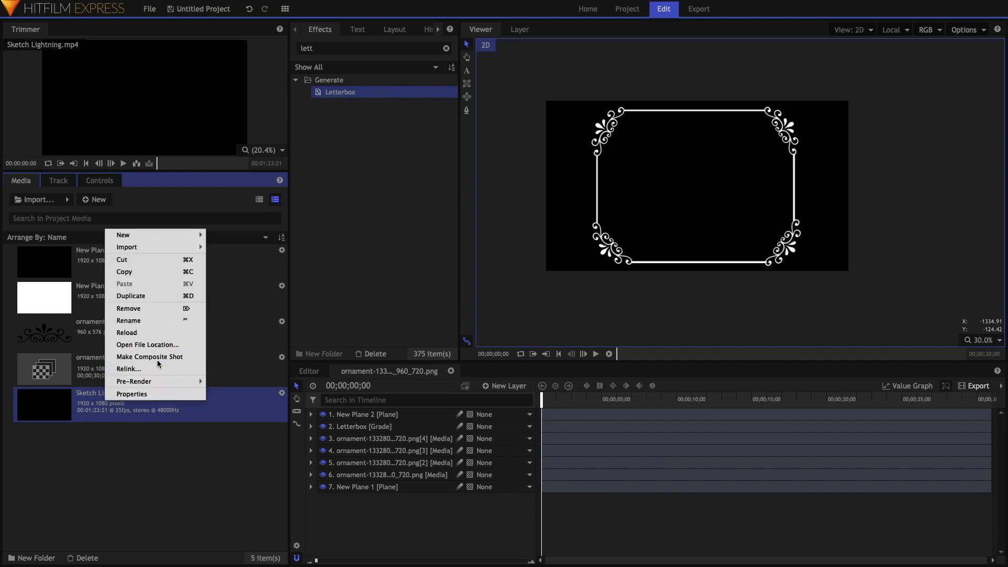
left_click(149, 357)
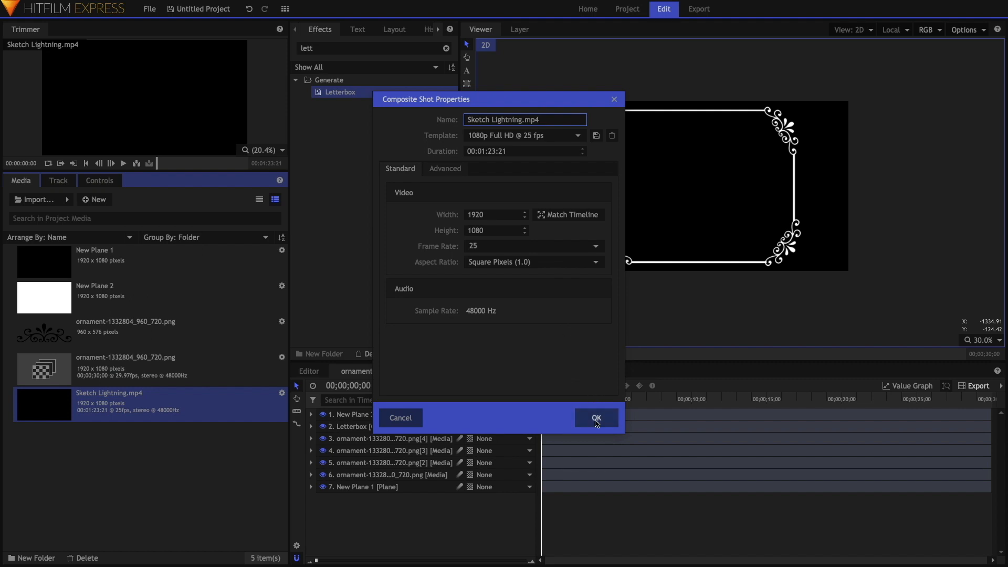
left_click(596, 417)
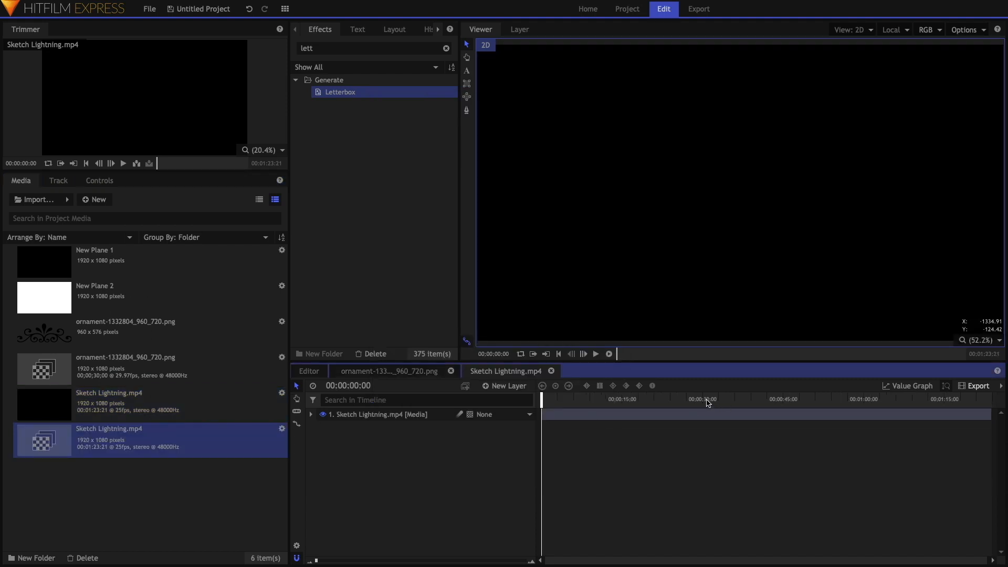
left_click(705, 398)
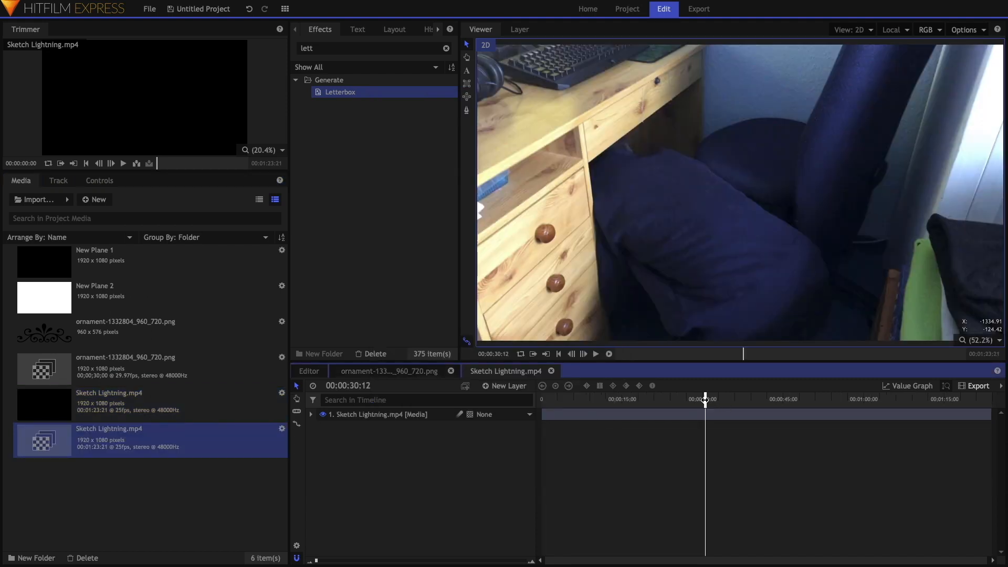
Scrub through the Sketch Lightning footage to find a cut point near ten seconds
left_click_drag(704, 397, 719, 398)
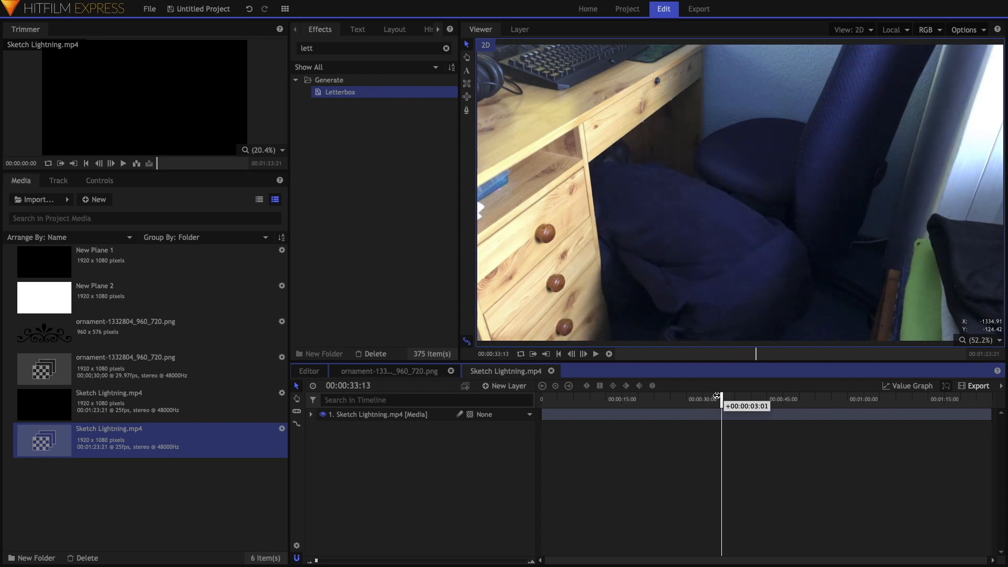
left_click_drag(718, 397, 715, 398)
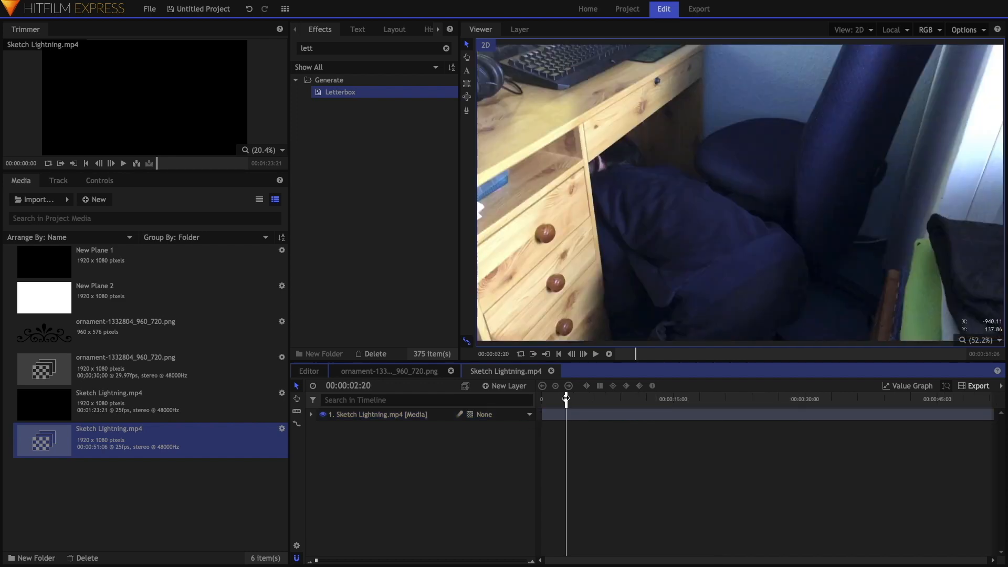
left_click_drag(565, 397, 577, 397)
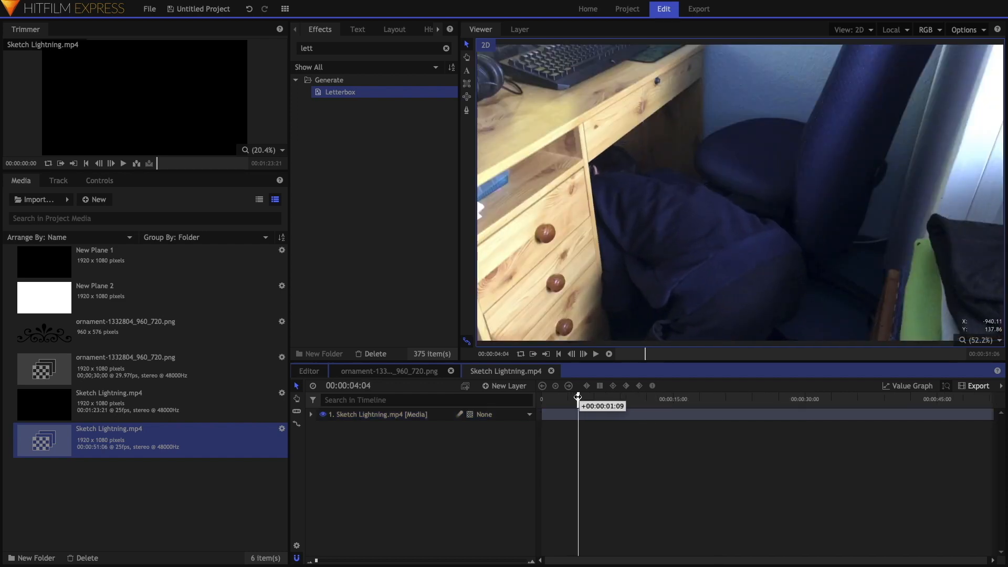
left_click_drag(577, 397, 583, 397)
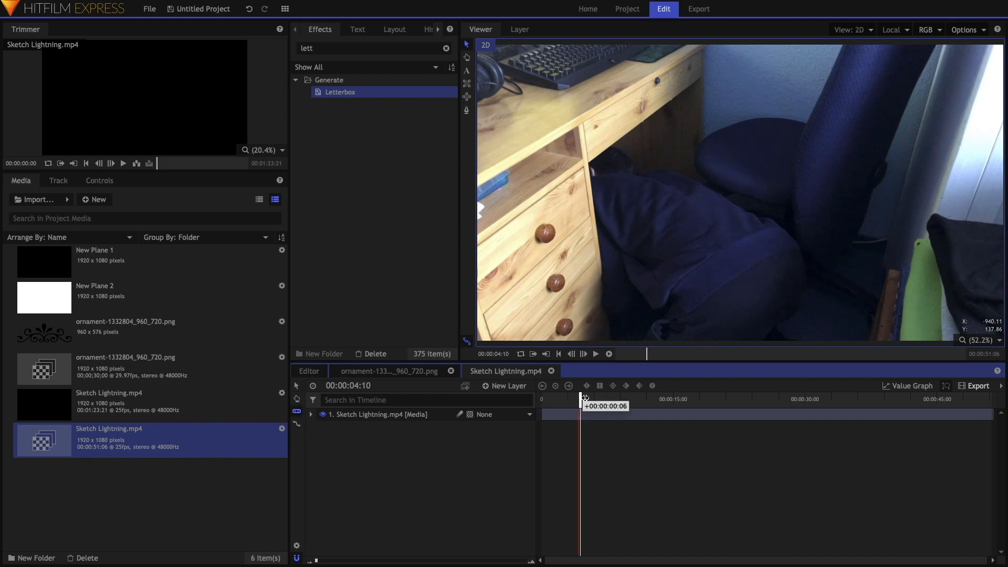
left_click_drag(581, 399, 595, 399)
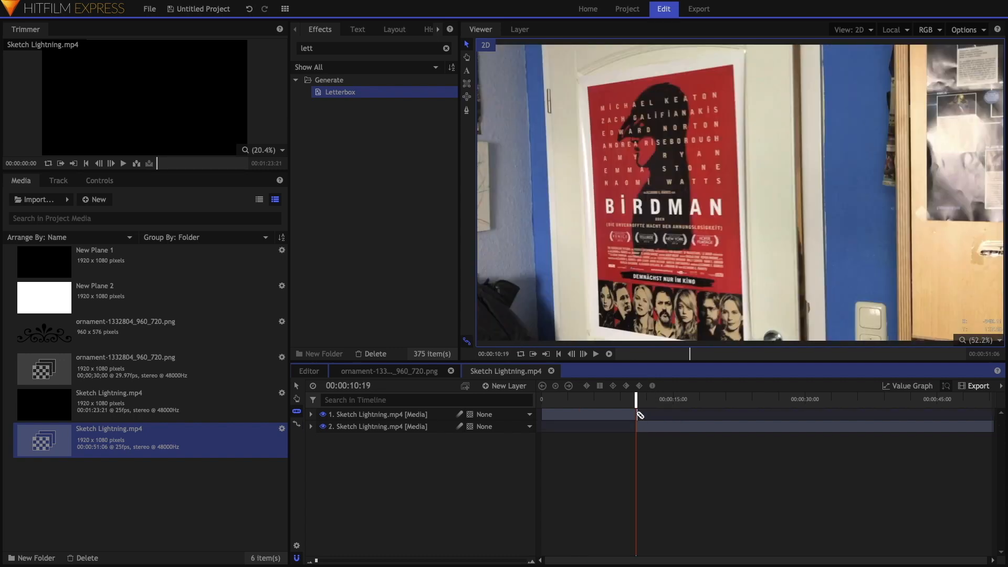
Scrub past the cut to preview the second piece of footage
left_click_drag(638, 397, 659, 397)
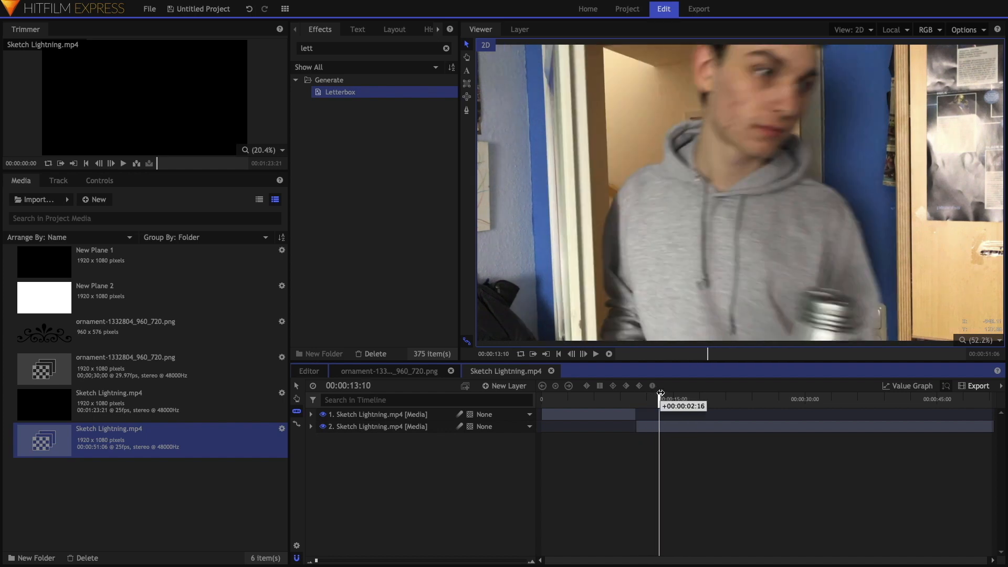
left_click_drag(659, 392, 686, 392)
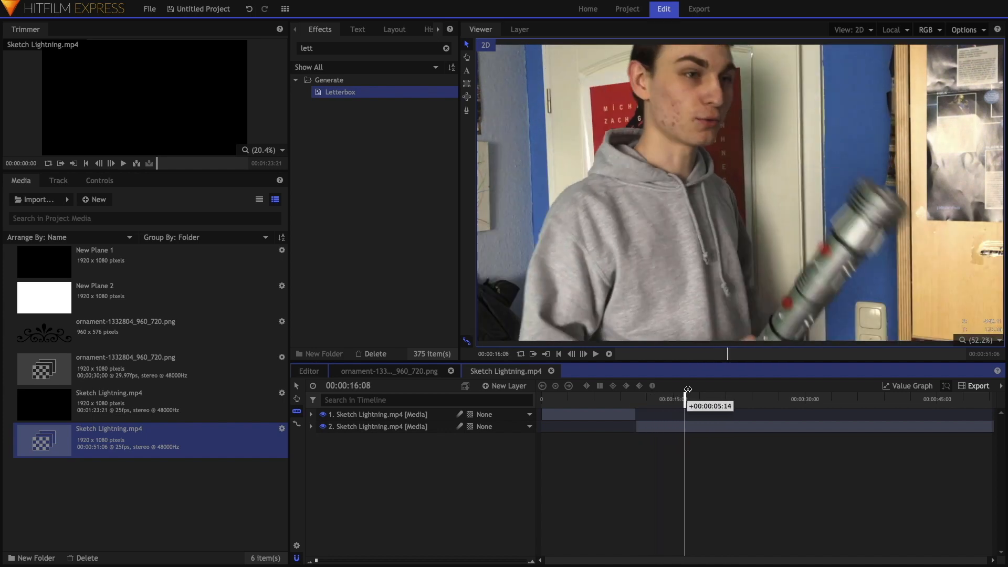
left_click_drag(685, 392, 698, 392)
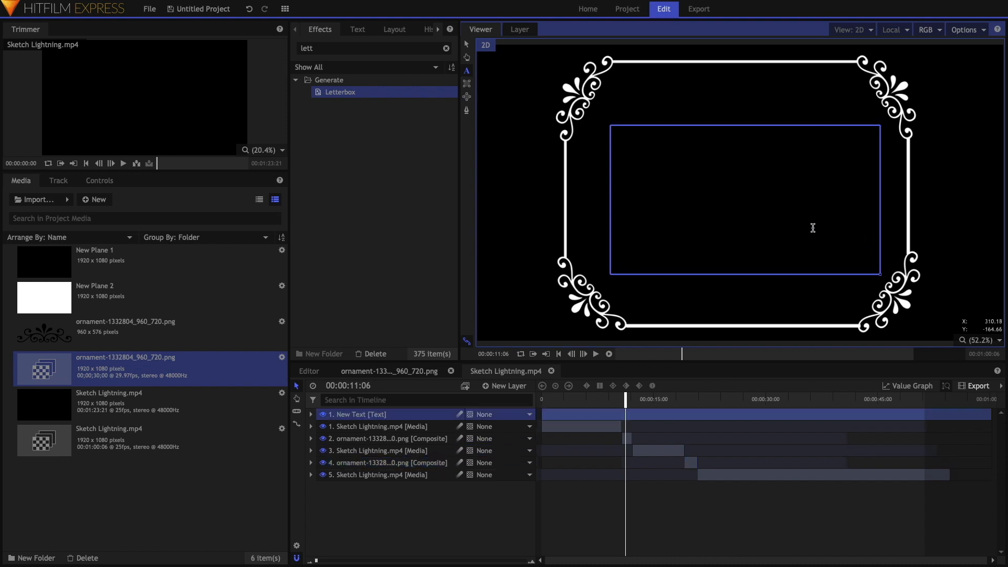
Type the title 'Herein!' and set its font to Tobago Poster
type("Hereinl")
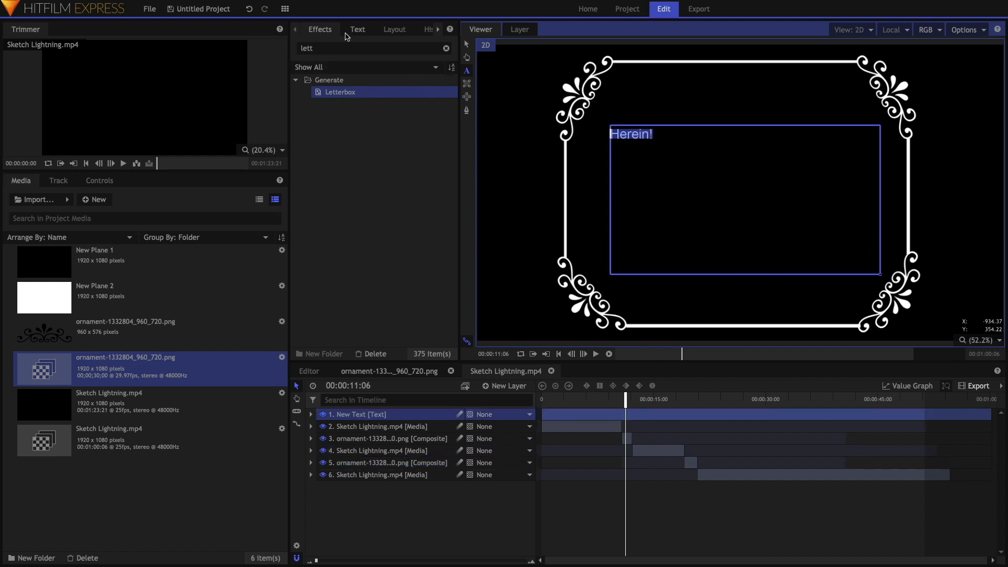
left_click(358, 29)
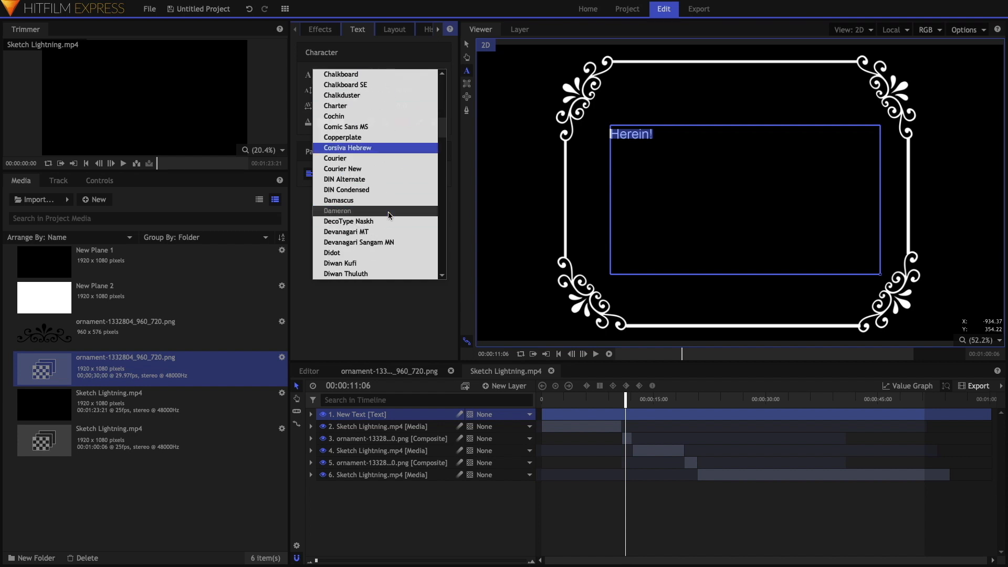
scroll("down", 3)
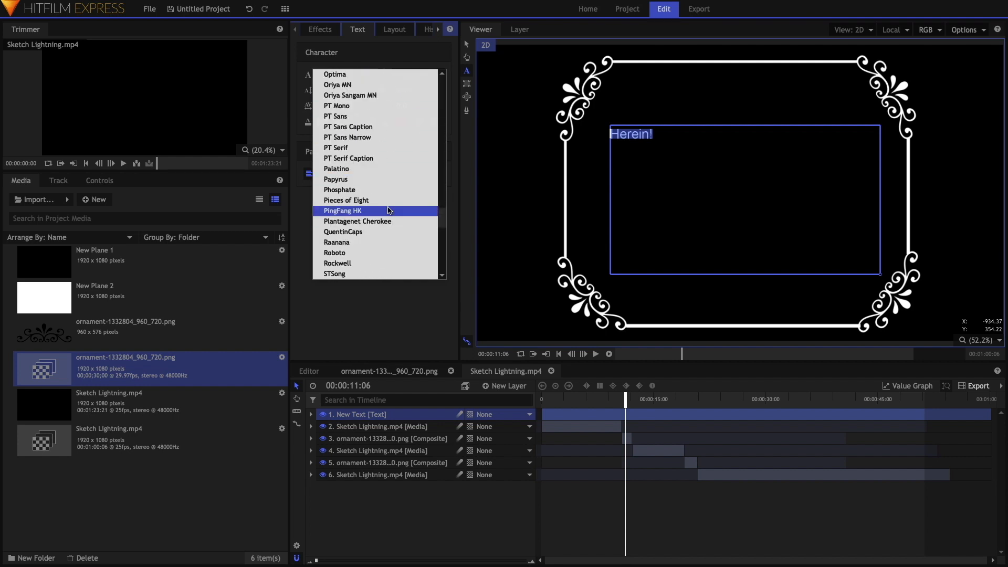
scroll("down", 3)
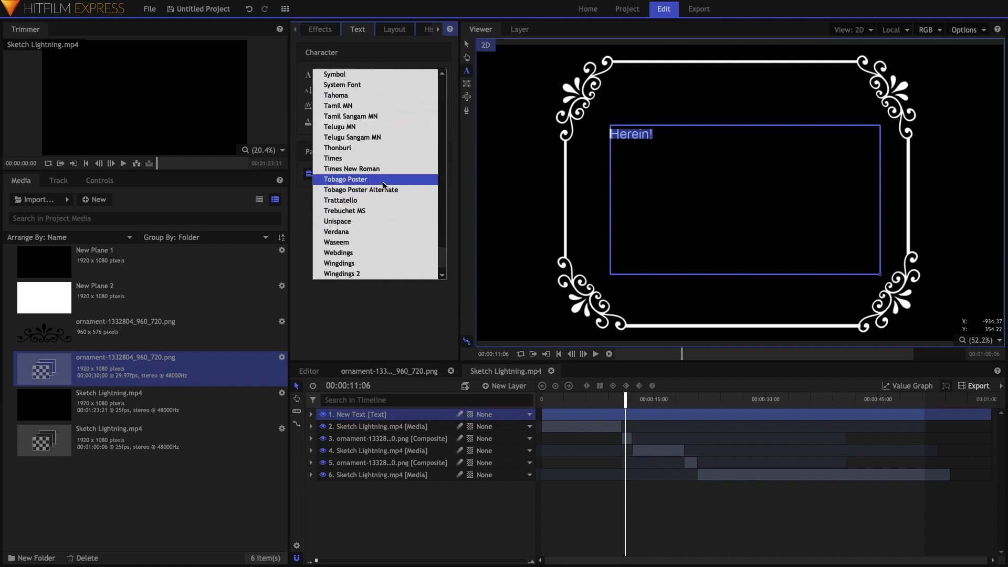
left_click(351, 169)
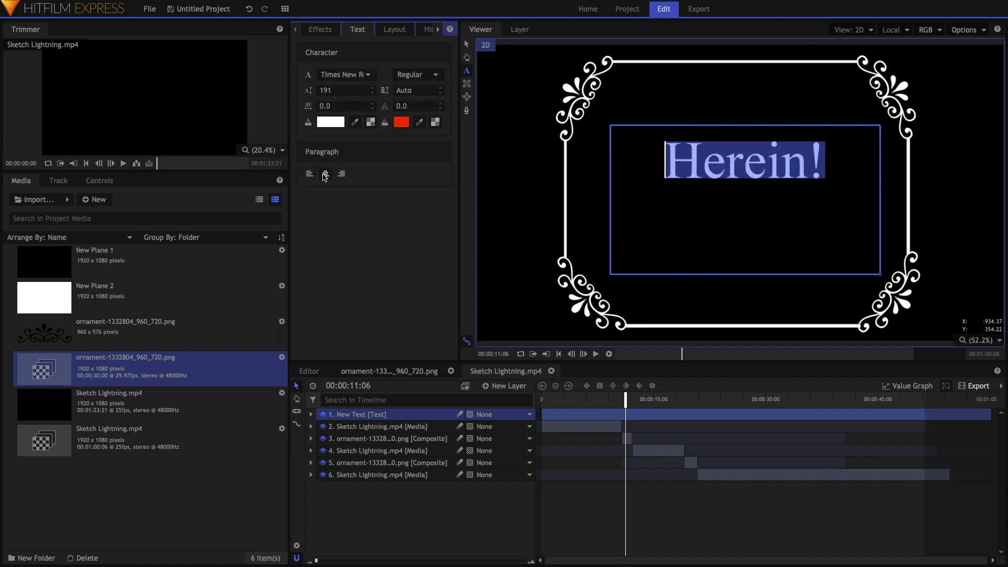
Replace the second title card's text with 'Suchst du das hier?', centred in the ornament frame
left_click(325, 173)
type("Herein!")
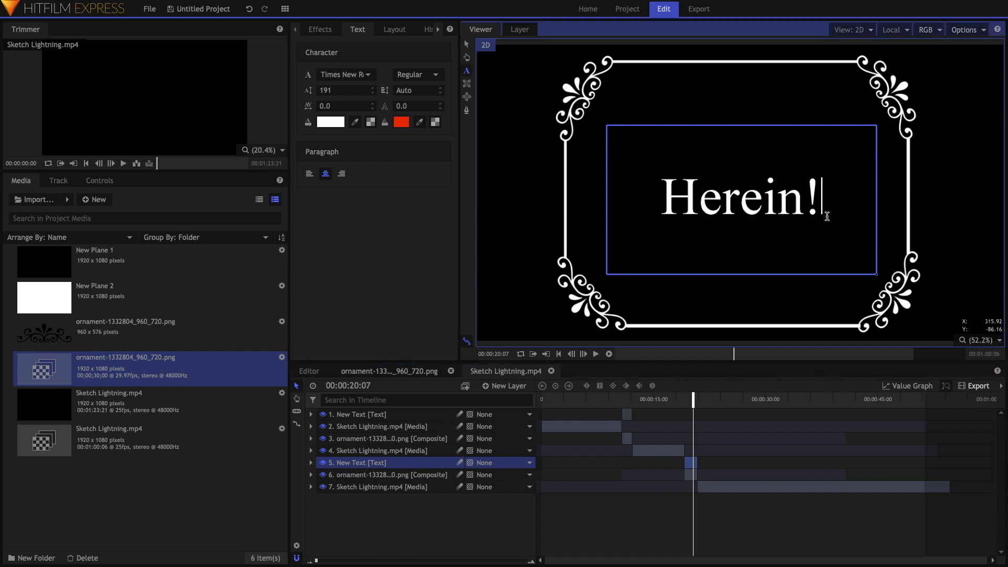
type("Suchst du das hier")
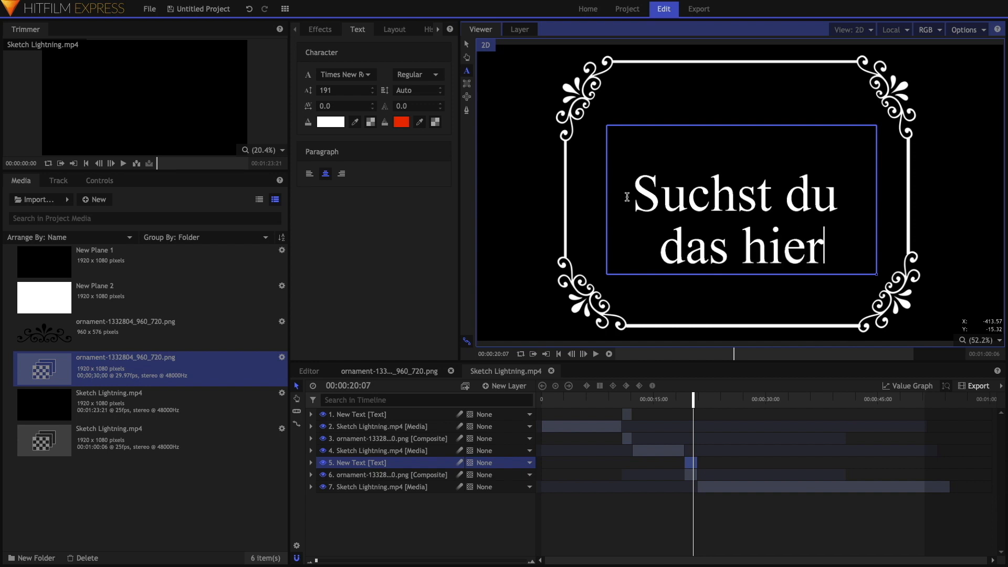
type("?")
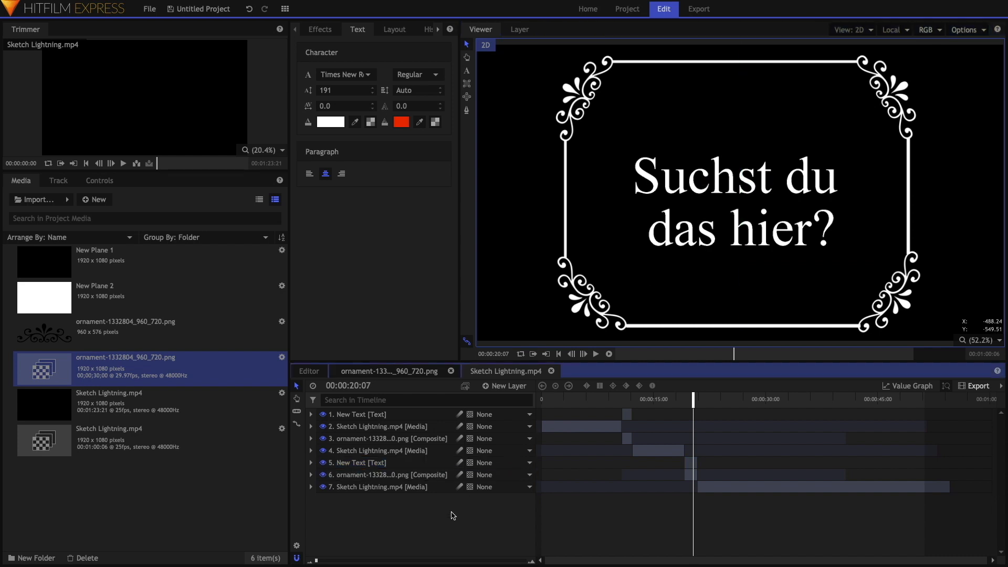
mouse_move(594, 493)
type("lett")
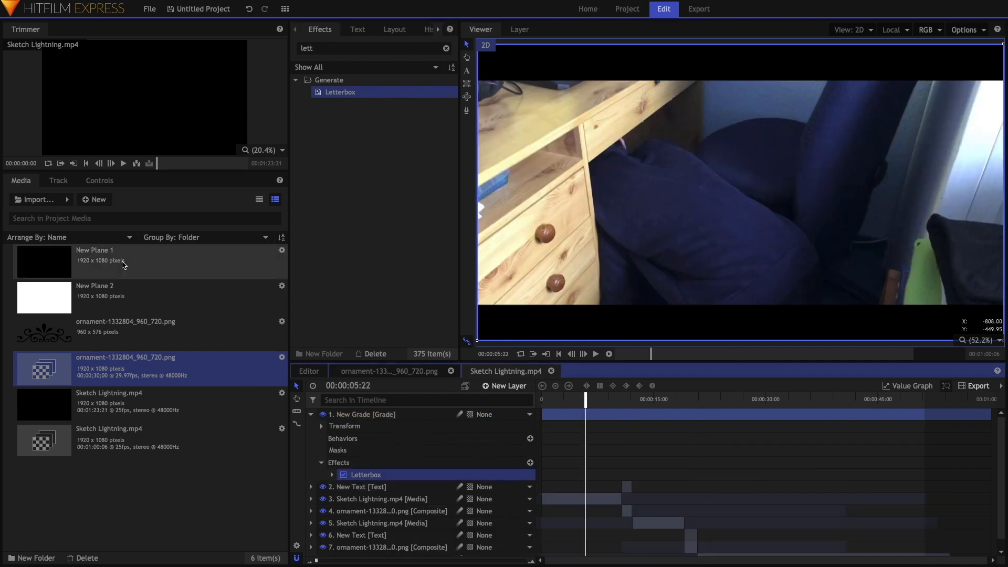
Set the grade layer's Letterbox effect to a 4:3 aspect ratio, then collapse the layer
left_click(99, 180)
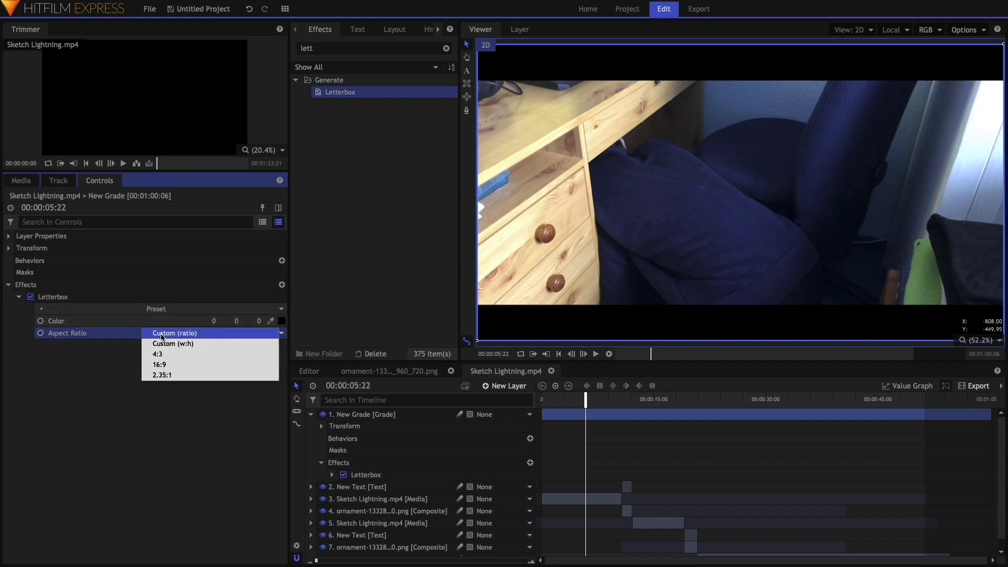
left_click(157, 354)
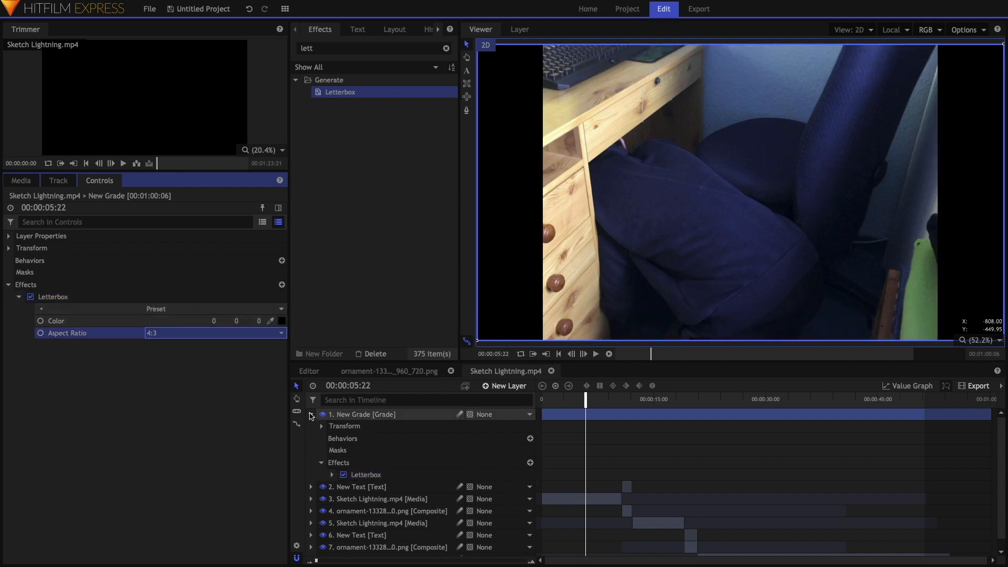
left_click(505, 386)
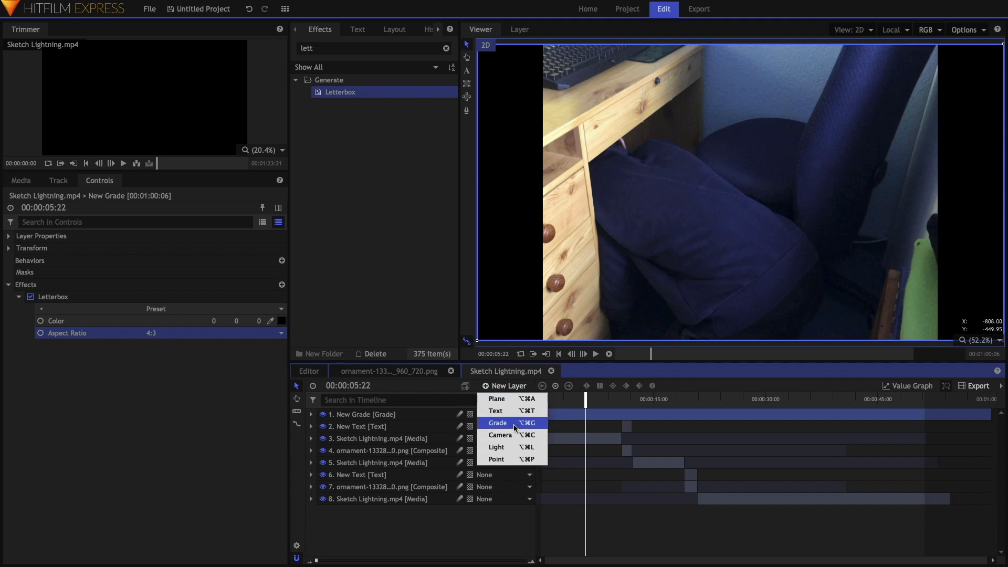
Add another grade layer and apply the Black & White Old Stock look found by searching 'black'
left_click(497, 423)
type("letterbox")
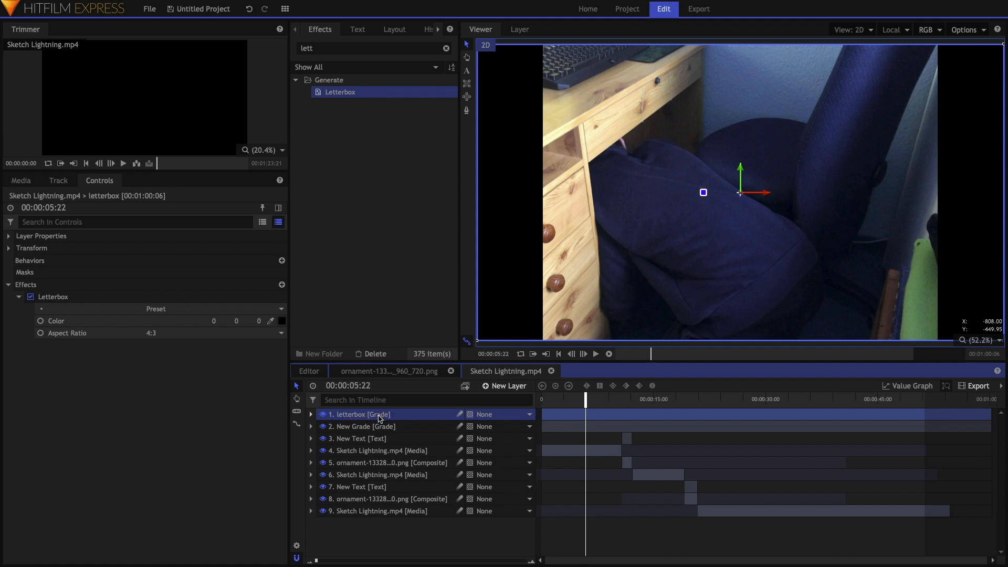
left_click(363, 427)
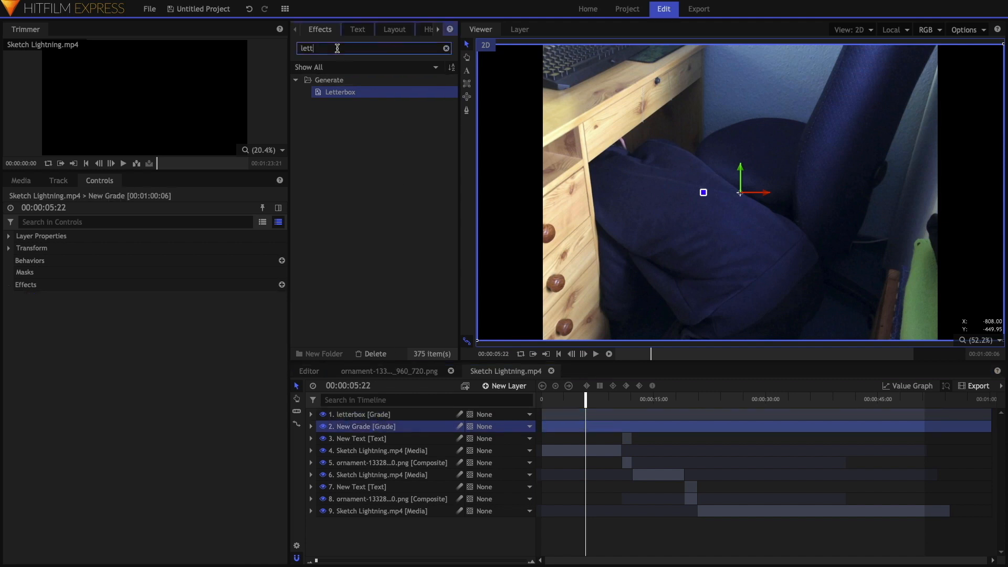
type("black")
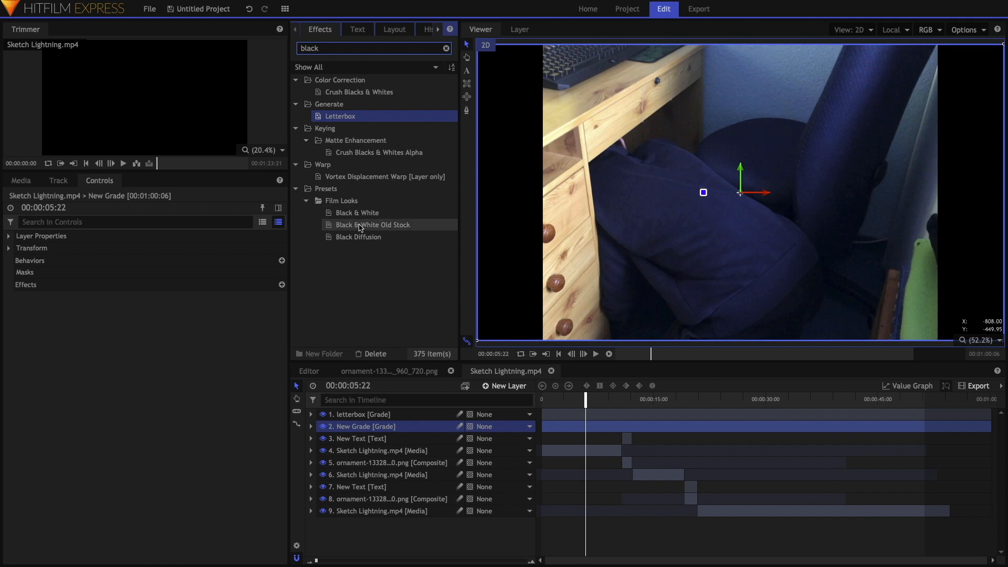
left_click(372, 224)
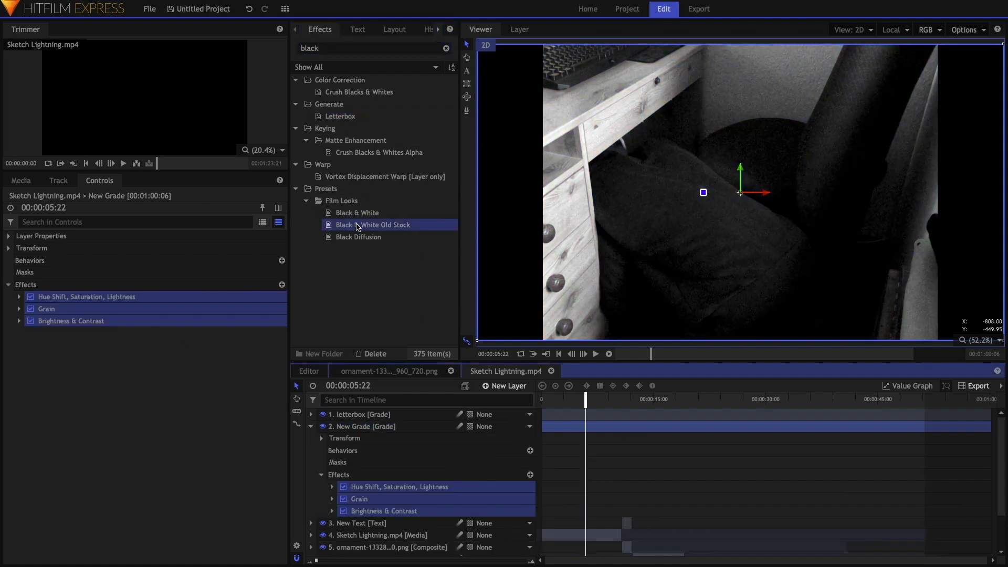
left_click(372, 225)
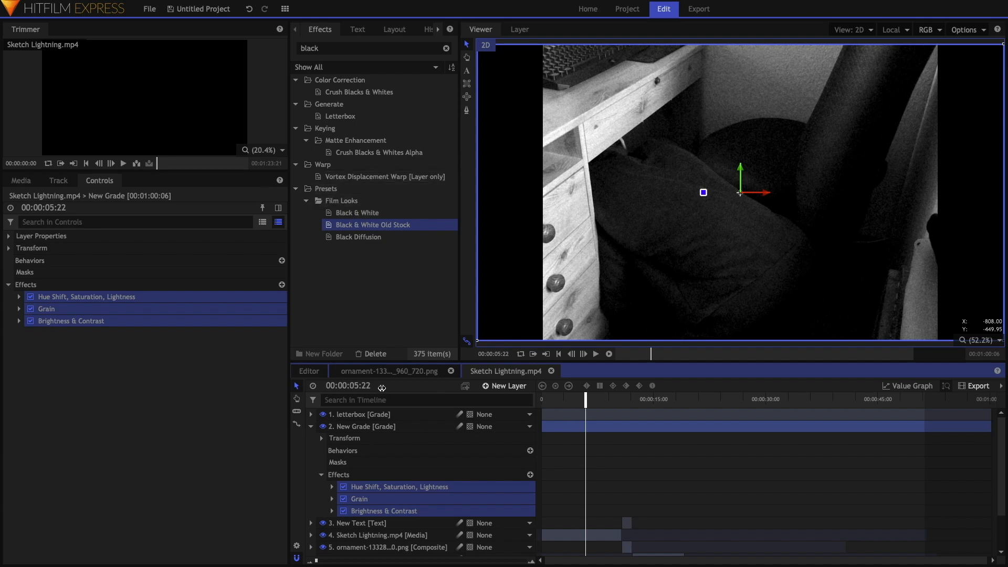
left_click(87, 297)
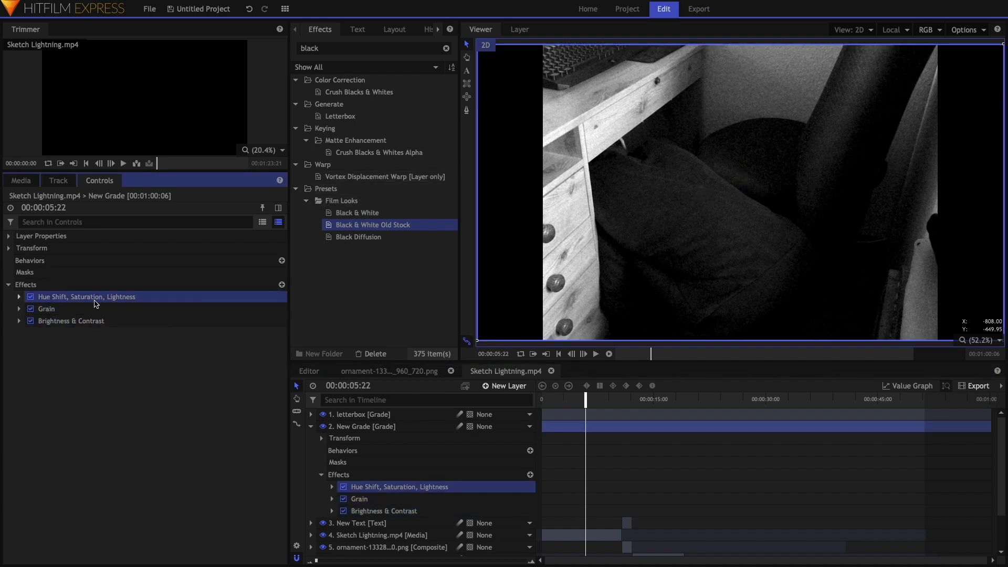
Set the Old Stock grade's Brightness & Contrast brightness to 0, leaving contrast at 20
left_click(18, 297)
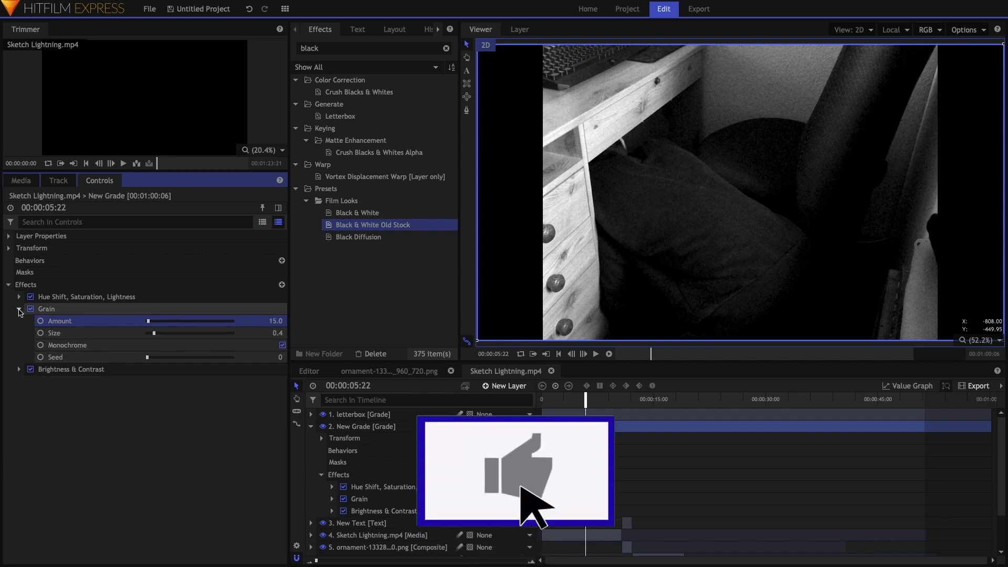
left_click(19, 308)
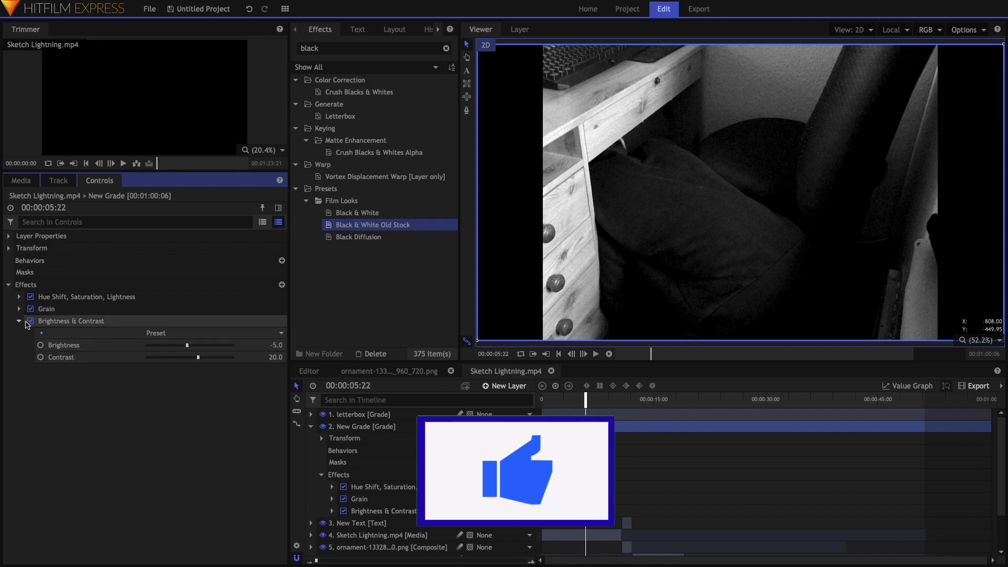
left_click_drag(197, 345, 189, 345)
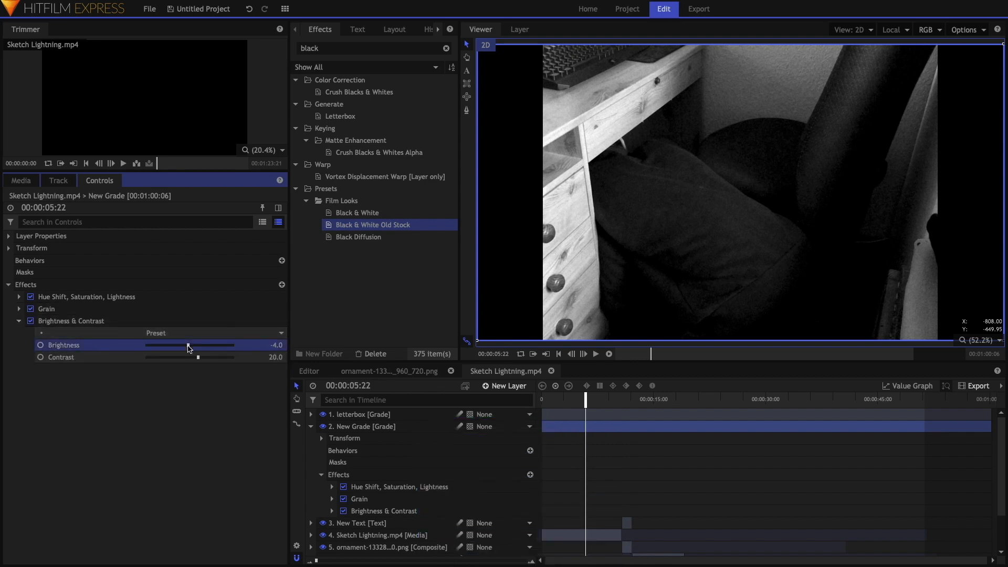
left_click_drag(182, 346, 190, 345)
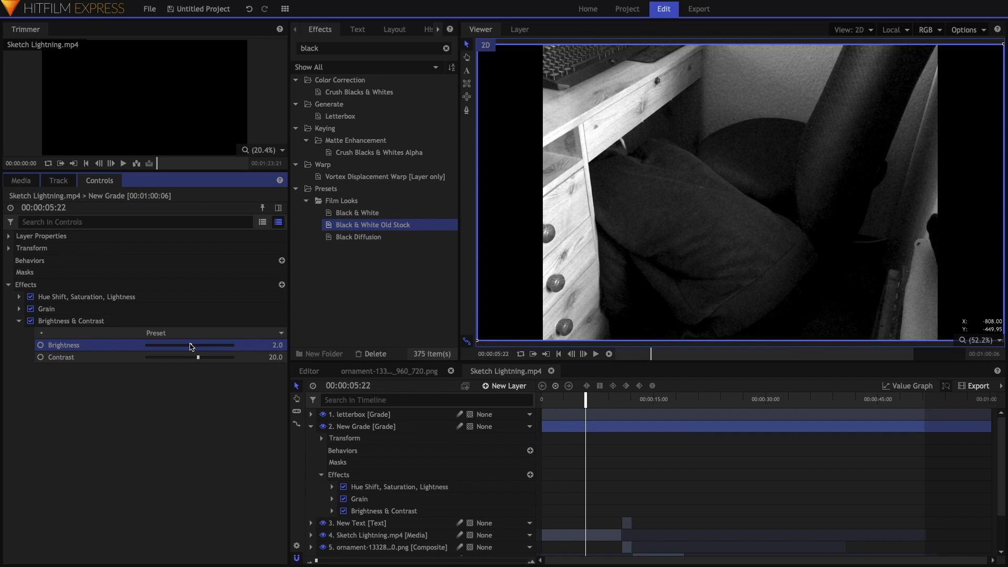
left_click_drag(197, 346, 189, 345)
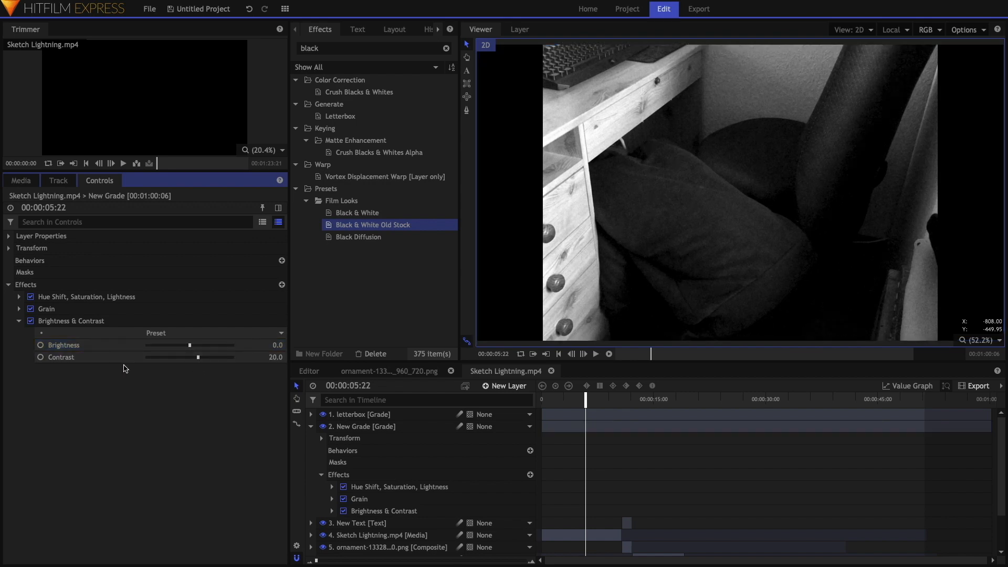
left_click(19, 320)
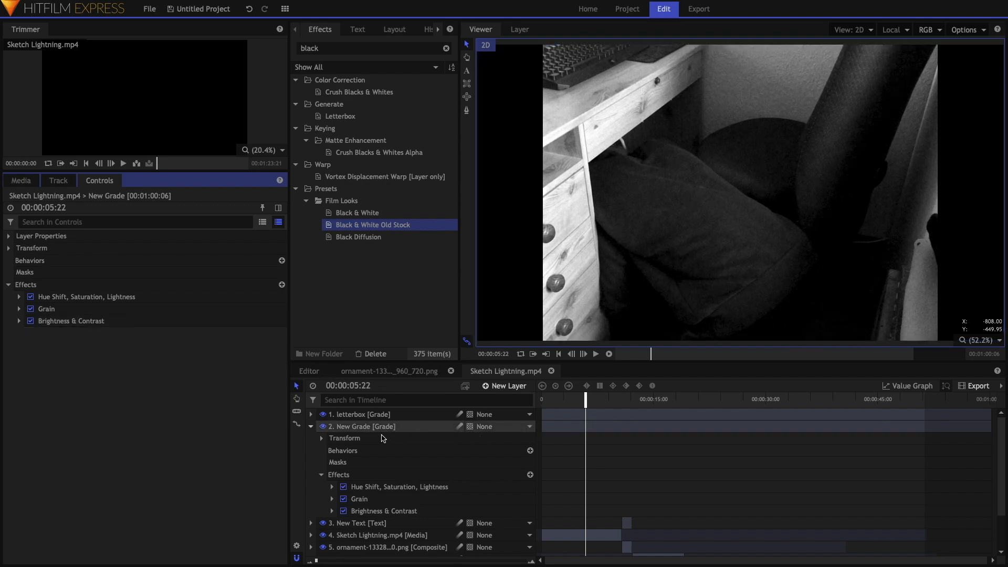
left_click(504, 386)
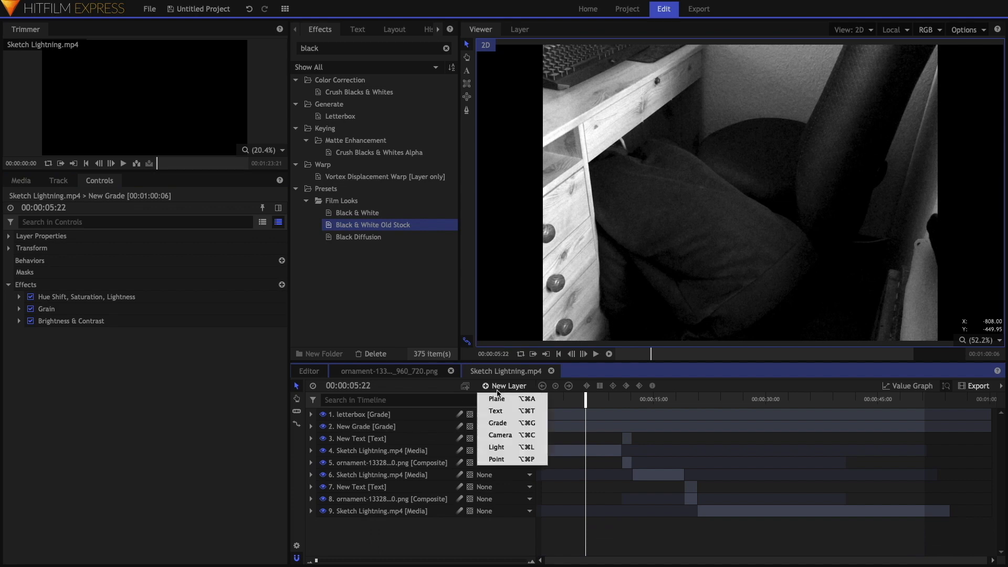
Add a black plane layer and name it Dust
left_click(495, 399)
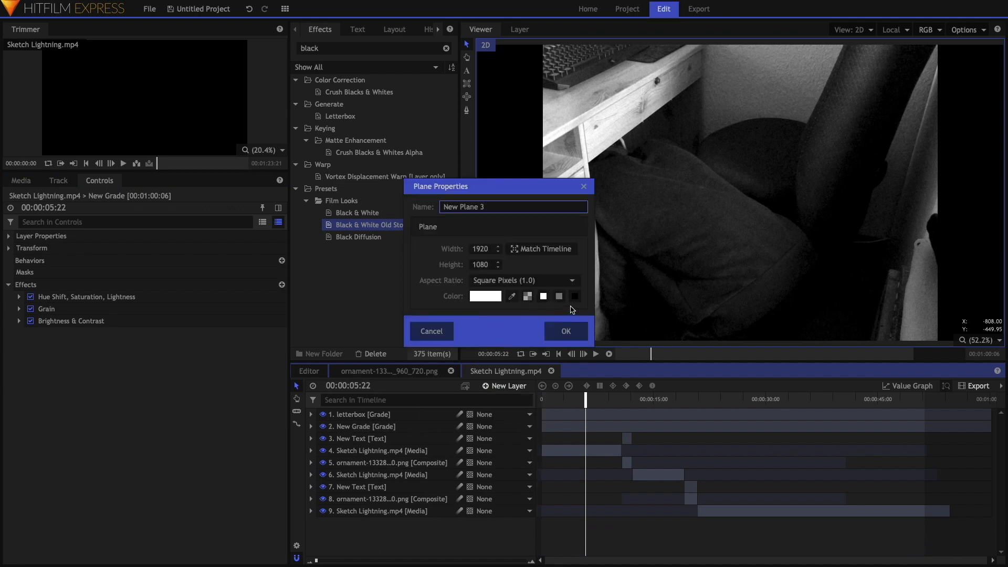
left_click(566, 332)
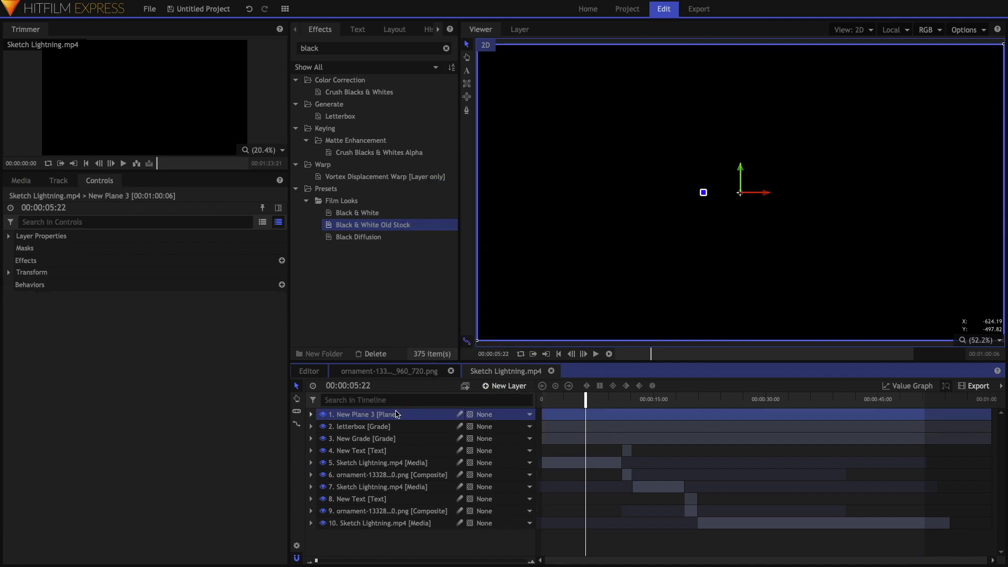
type("Dust")
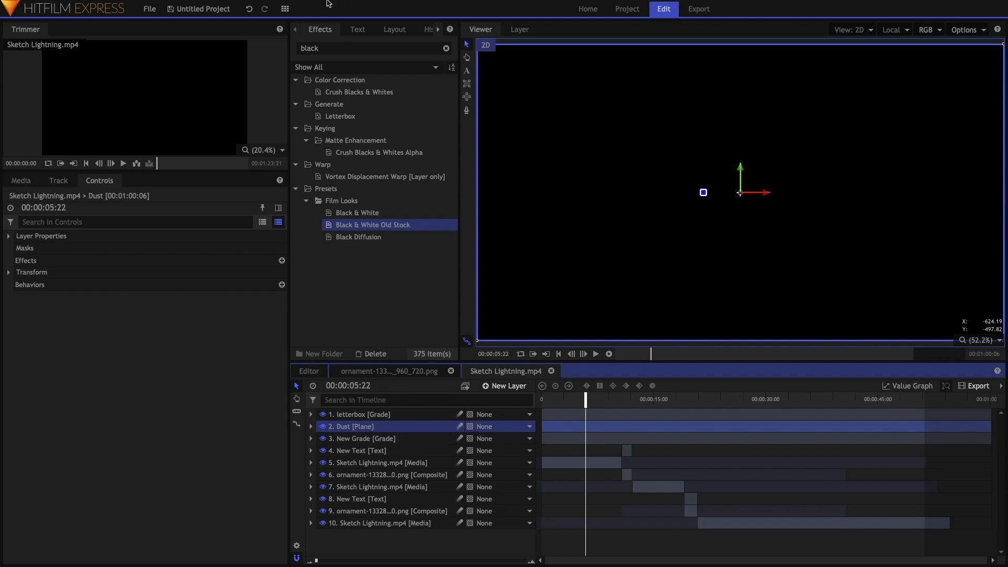
type("frac")
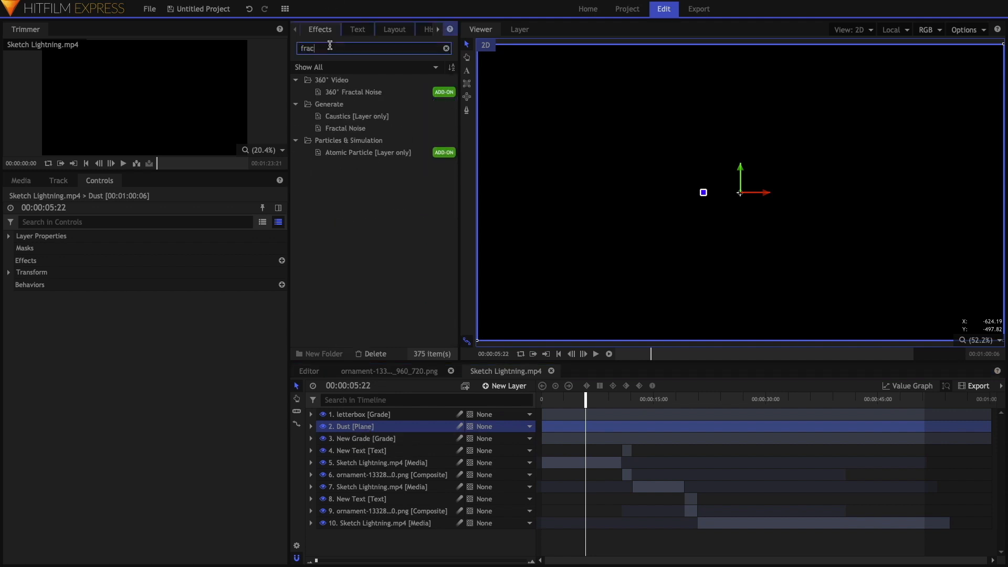
Apply Fractal Noise to the Dust plane and change its seed at the clip's end
left_click(345, 128)
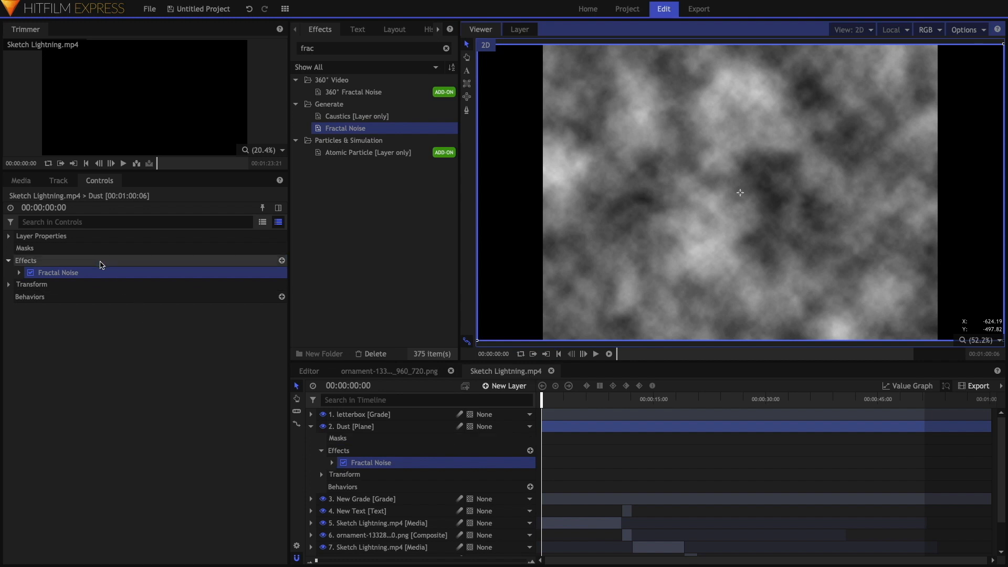
left_click(18, 272)
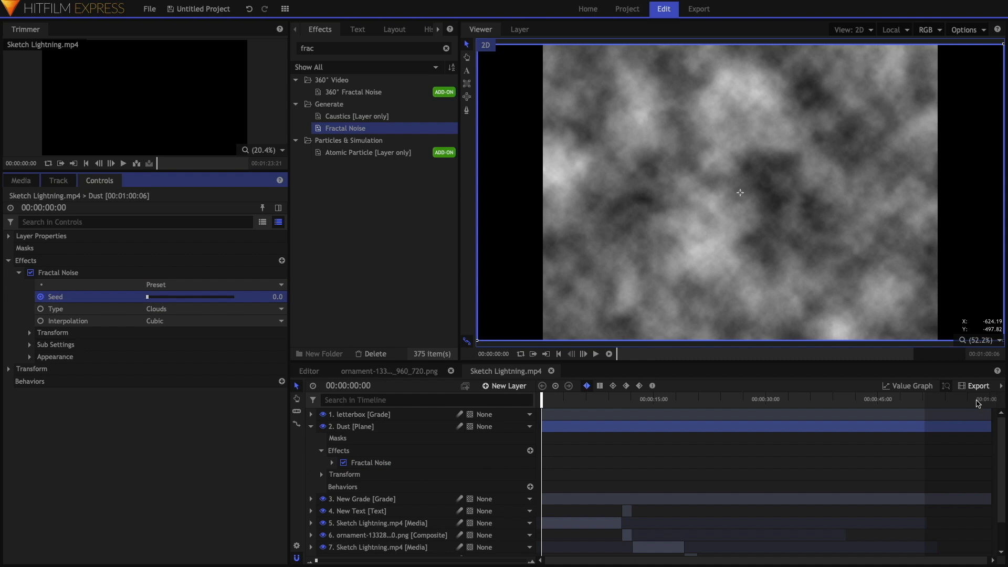
left_click(978, 401)
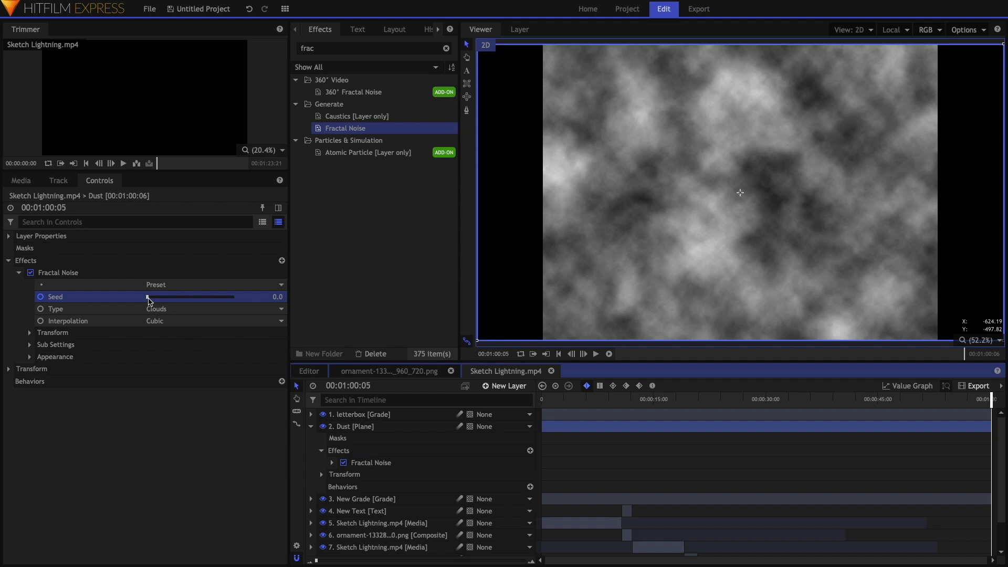
left_click_drag(148, 296, 151, 297)
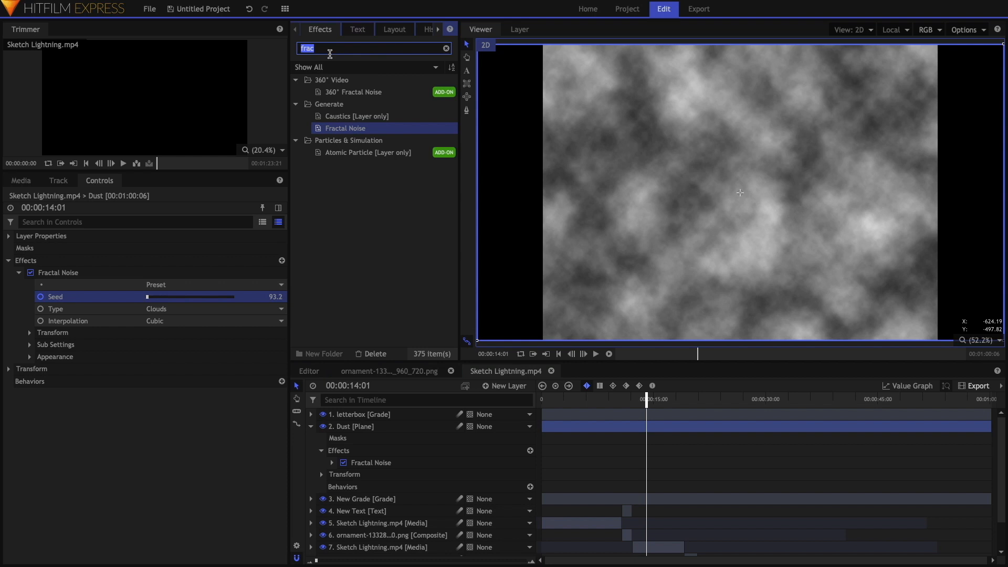
type("bright")
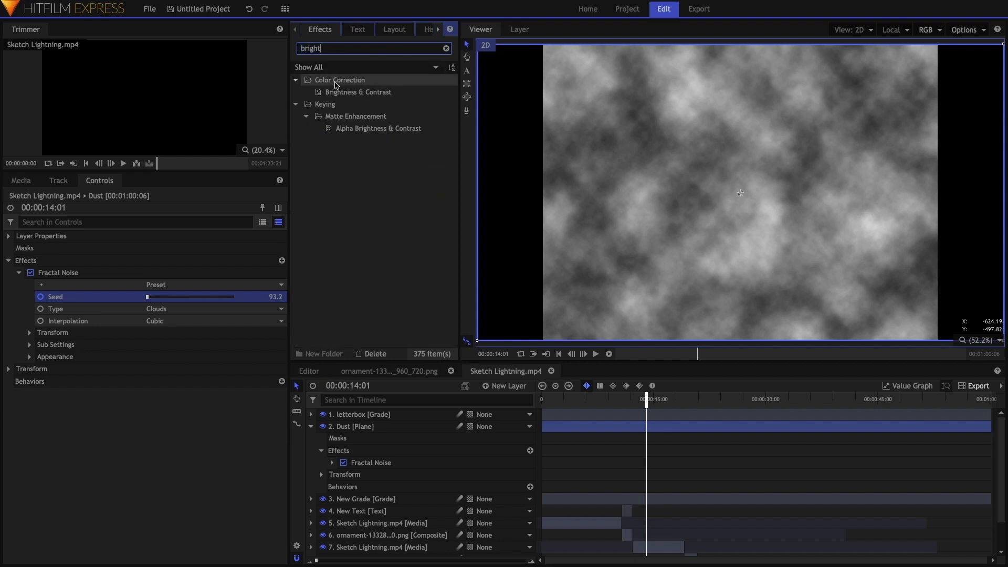
Add Brightness & Contrast to Dust, set noise type Fluid, brightness -100 and contrast 46
double_click(358, 92)
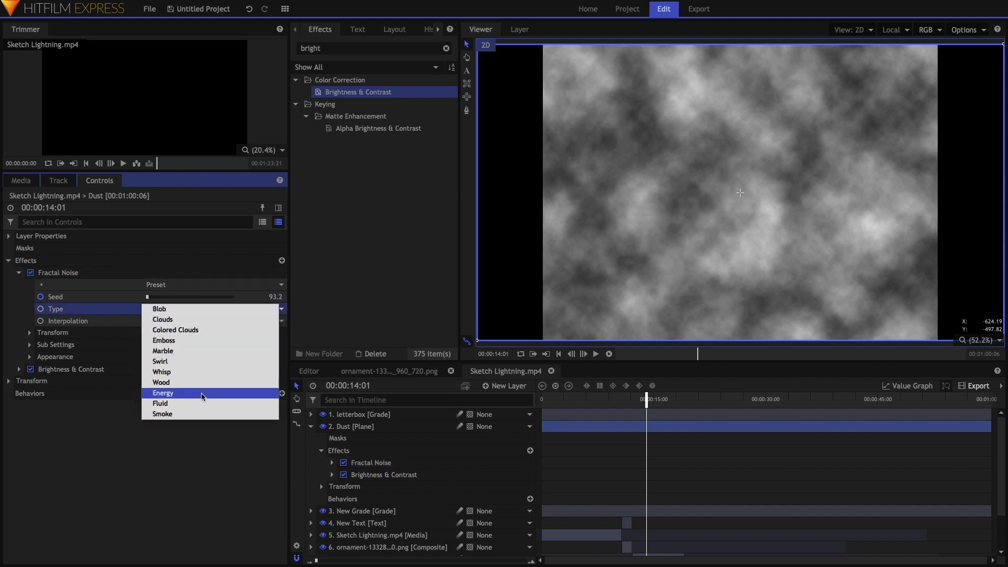
left_click(160, 403)
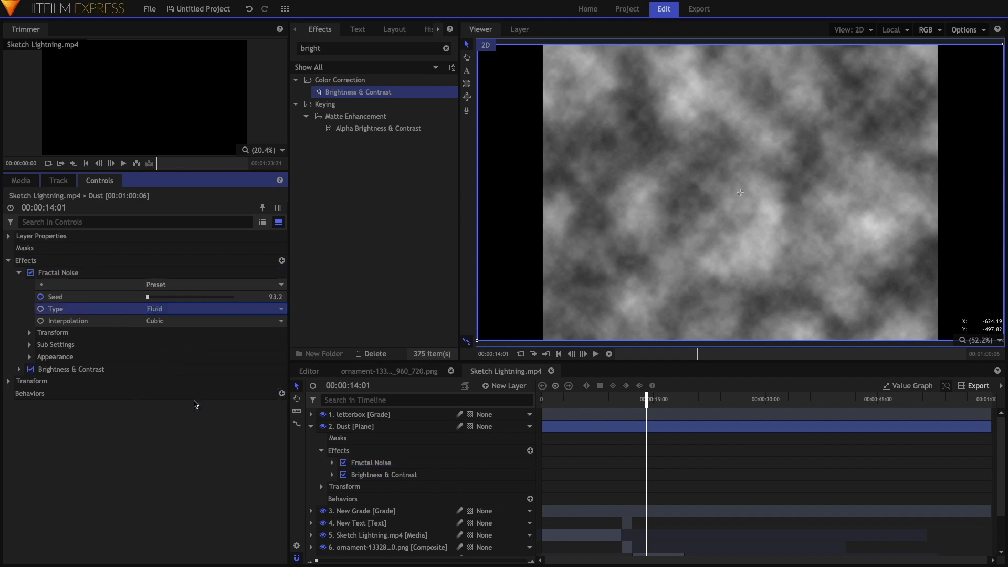
left_click(20, 369)
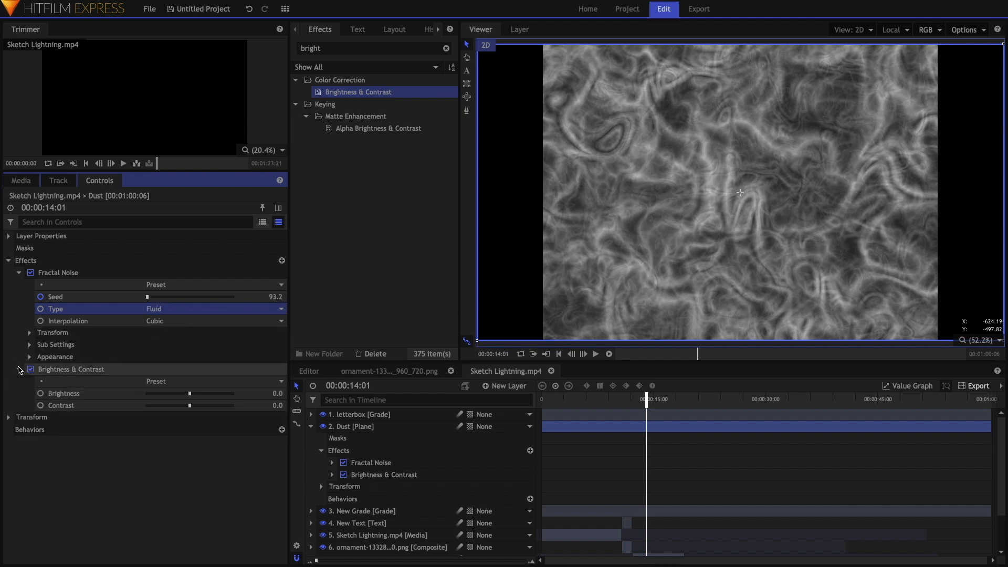
left_click_drag(189, 392, 182, 392)
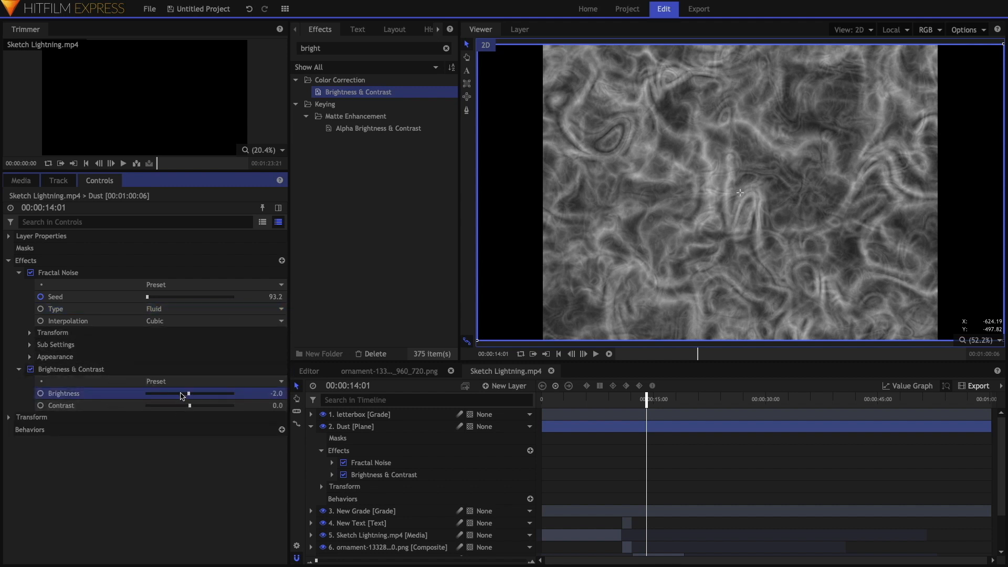
left_click_drag(188, 392, 142, 392)
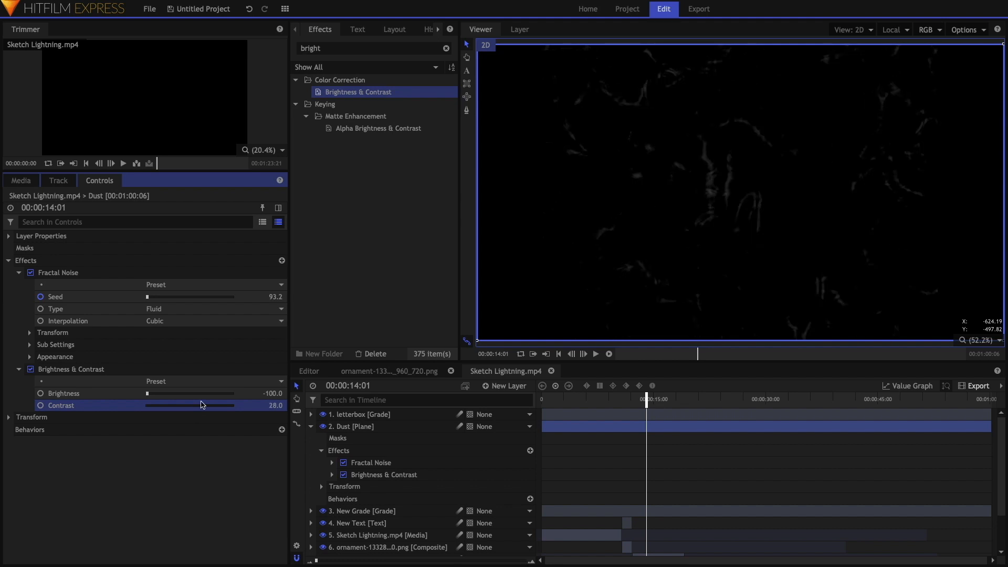
left_click_drag(201, 405, 208, 404)
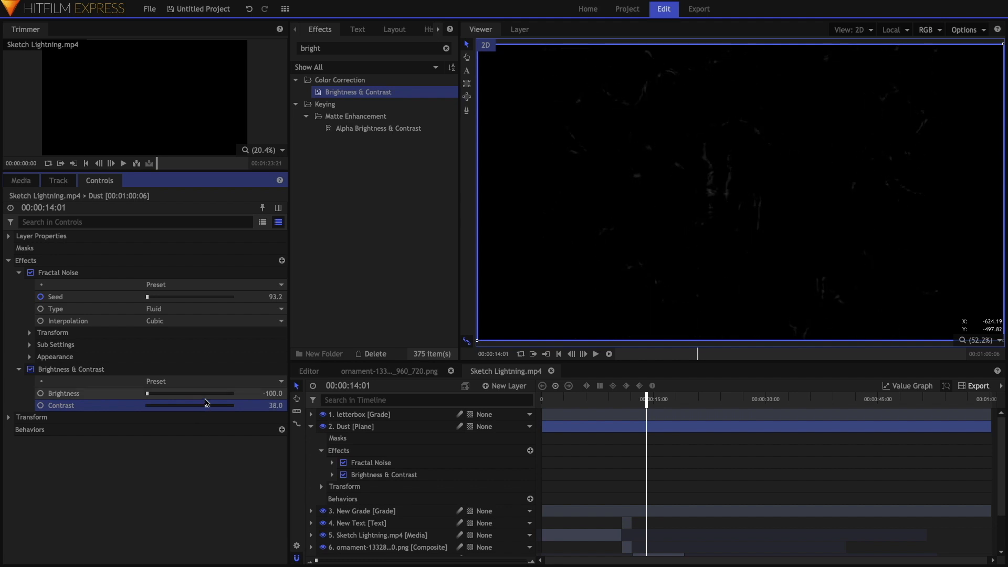
left_click_drag(193, 405, 209, 405)
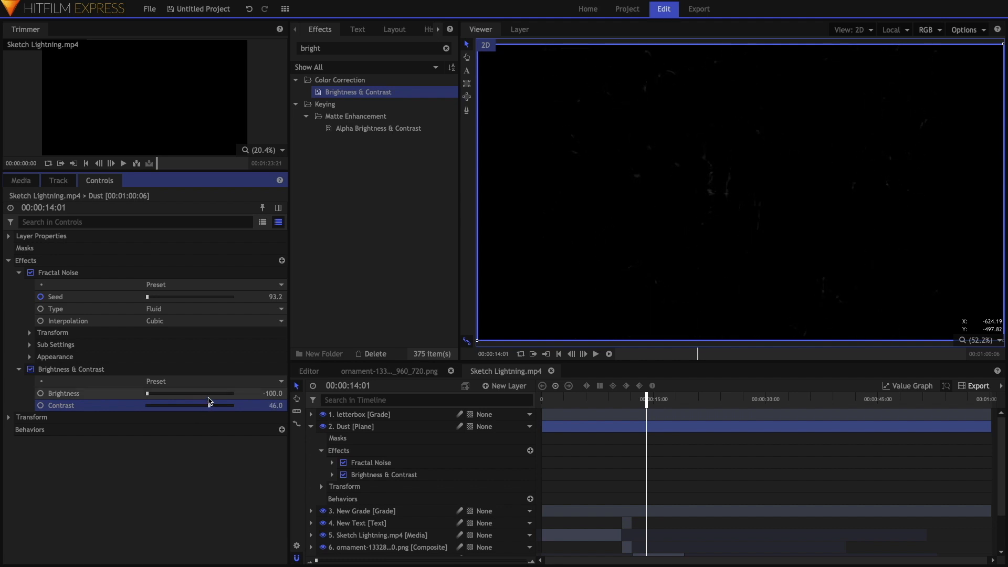
left_click_drag(209, 405, 204, 404)
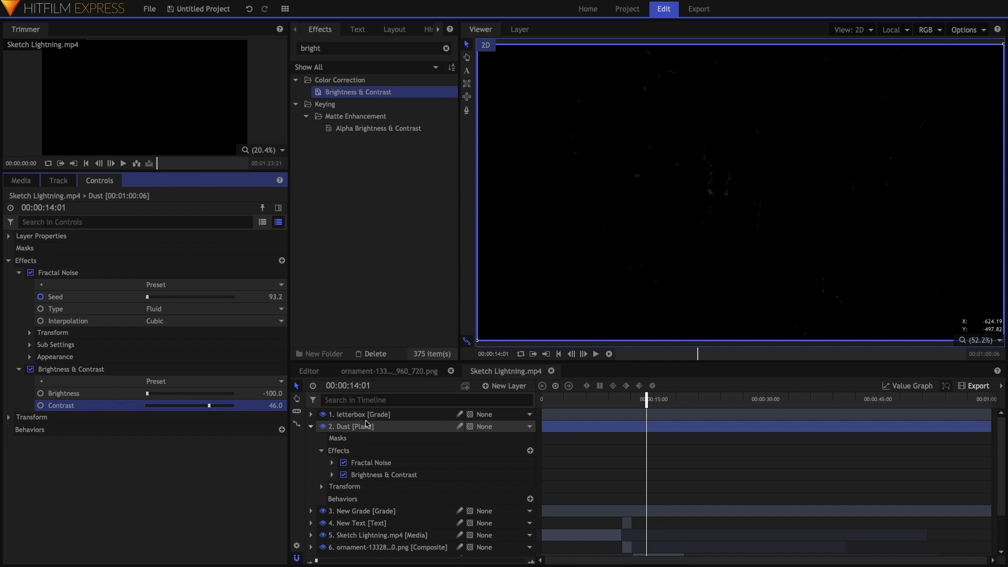
Scrub the timeline to about 21 and 23 seconds to preview the dust, then return near 11 seconds
right_click(348, 426)
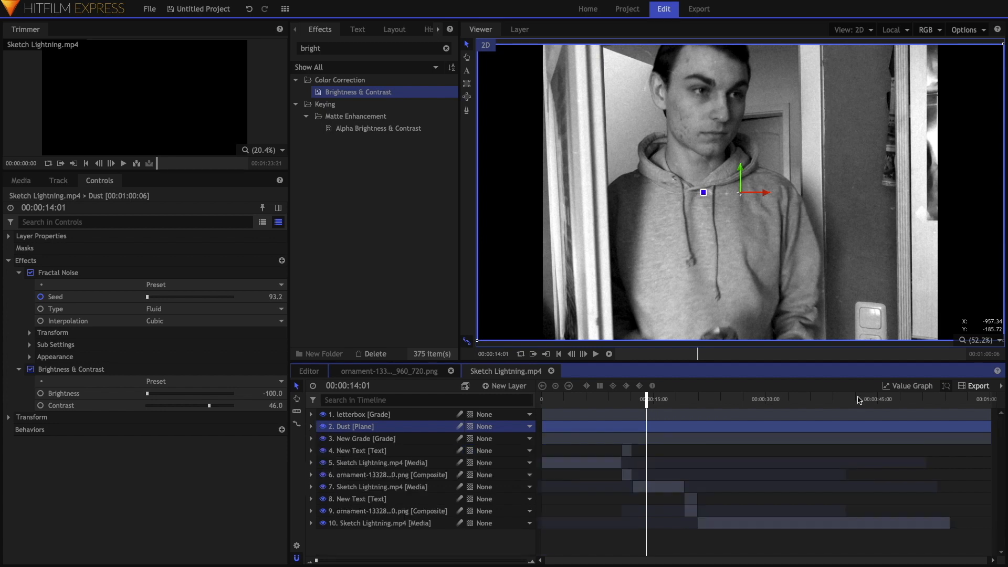
left_click_drag(646, 398, 705, 399)
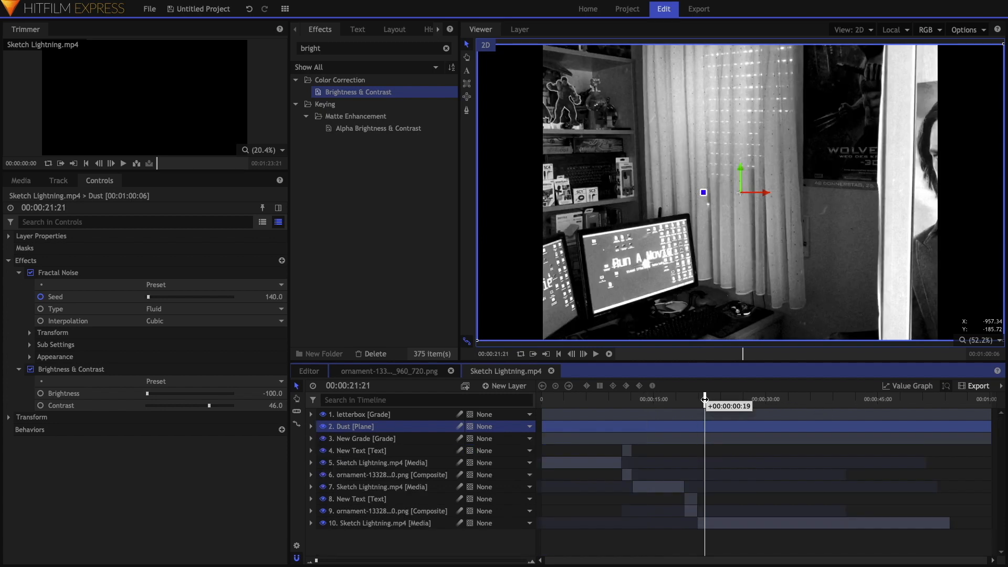
left_click_drag(704, 399, 718, 399)
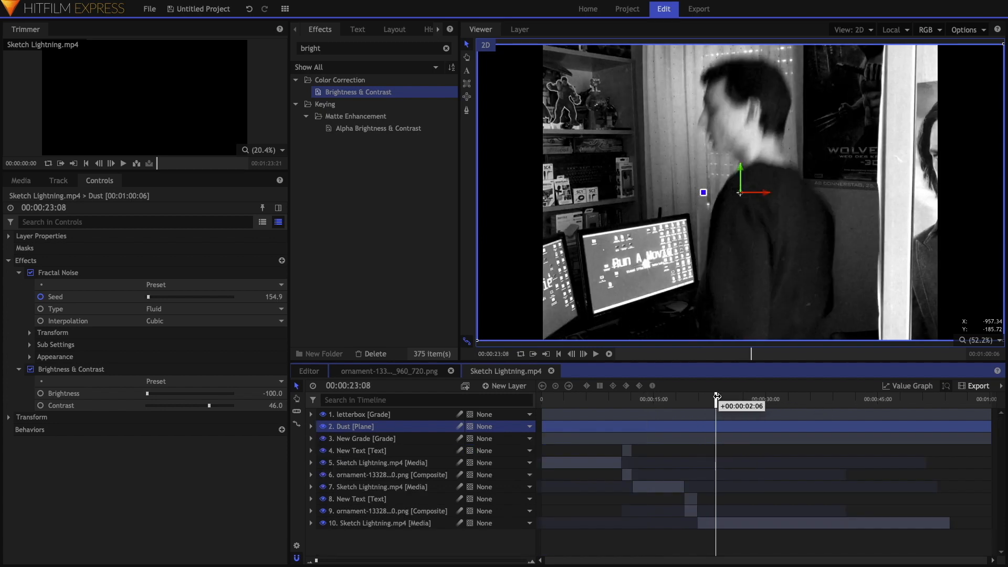
left_click(628, 399)
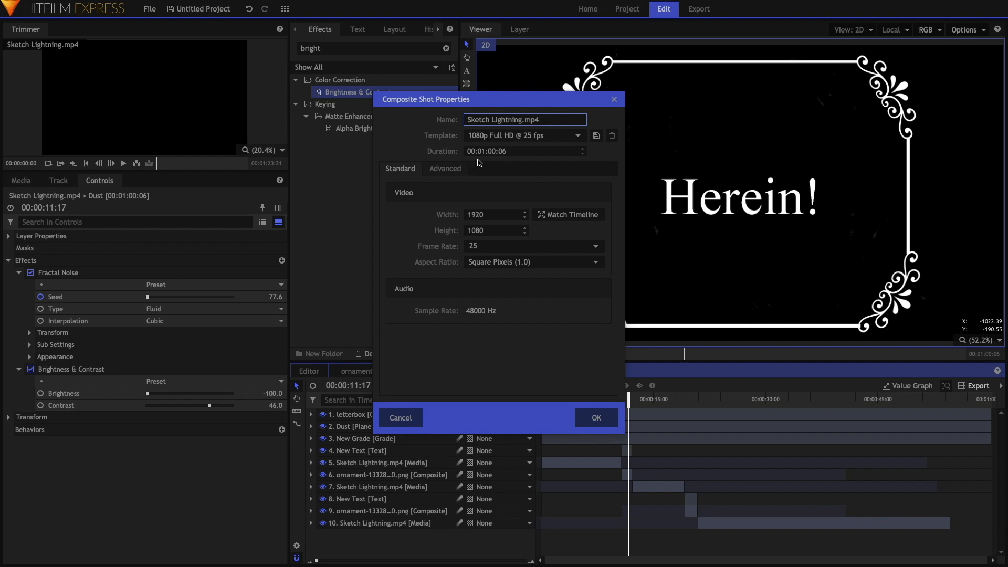
Enter 18 as the composite's frame rate and confirm the settings
left_click(528, 246)
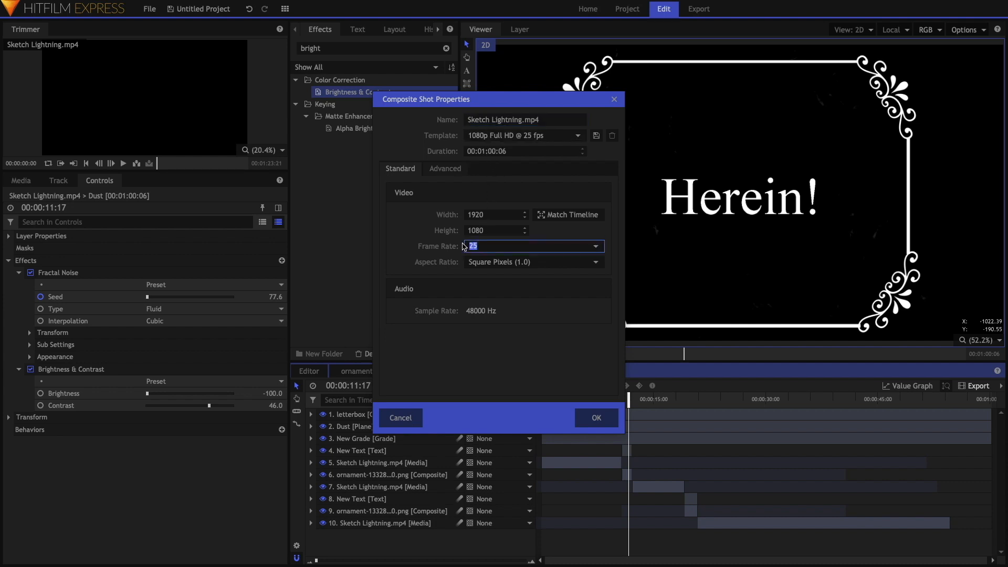
type("19")
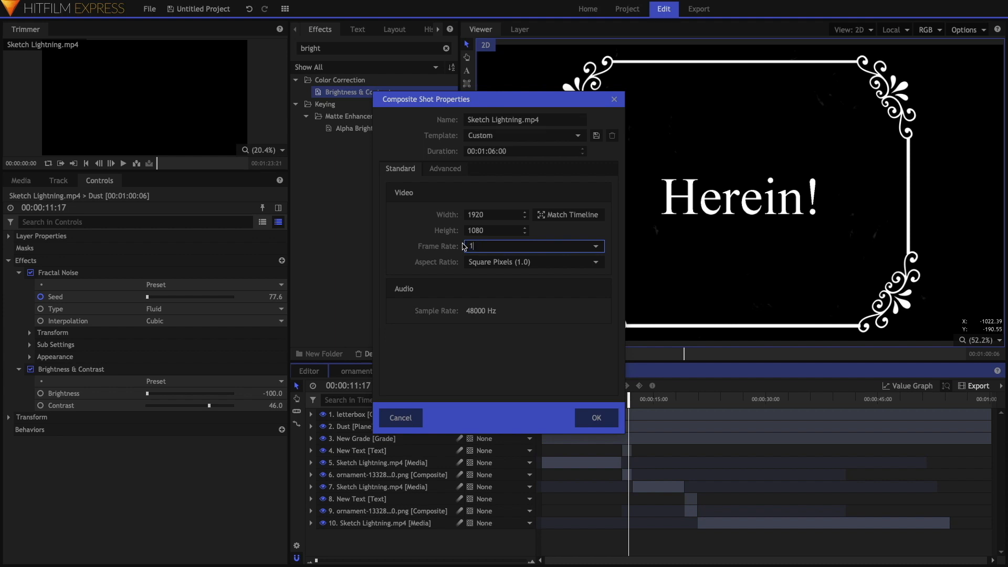
left_click(595, 417)
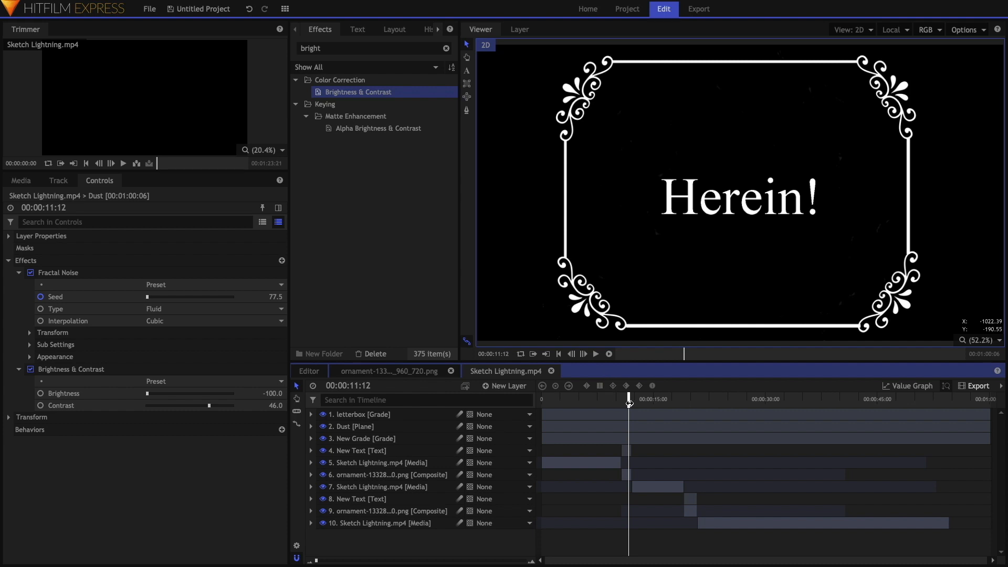
mouse_move(633, 416)
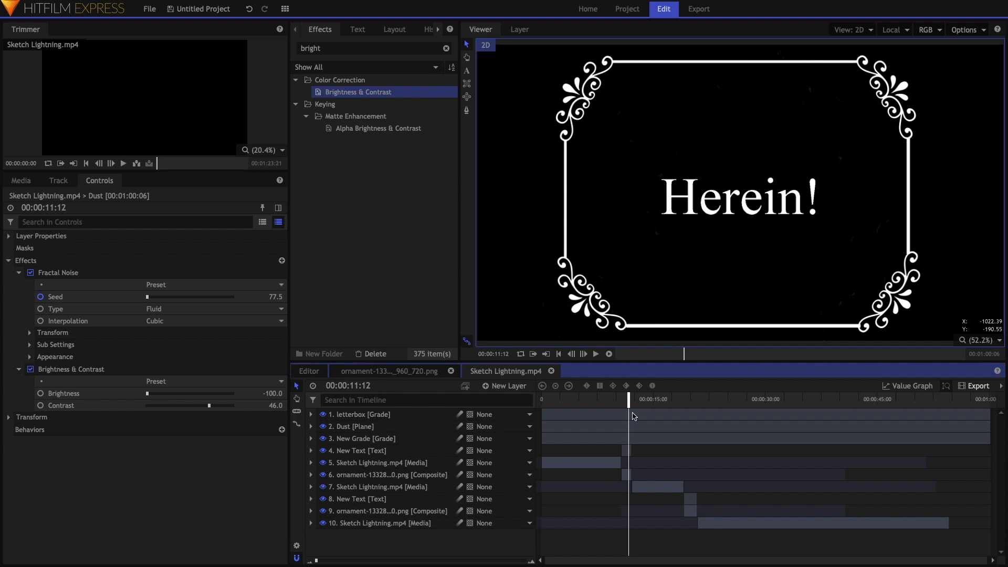
mouse_move(596, 402)
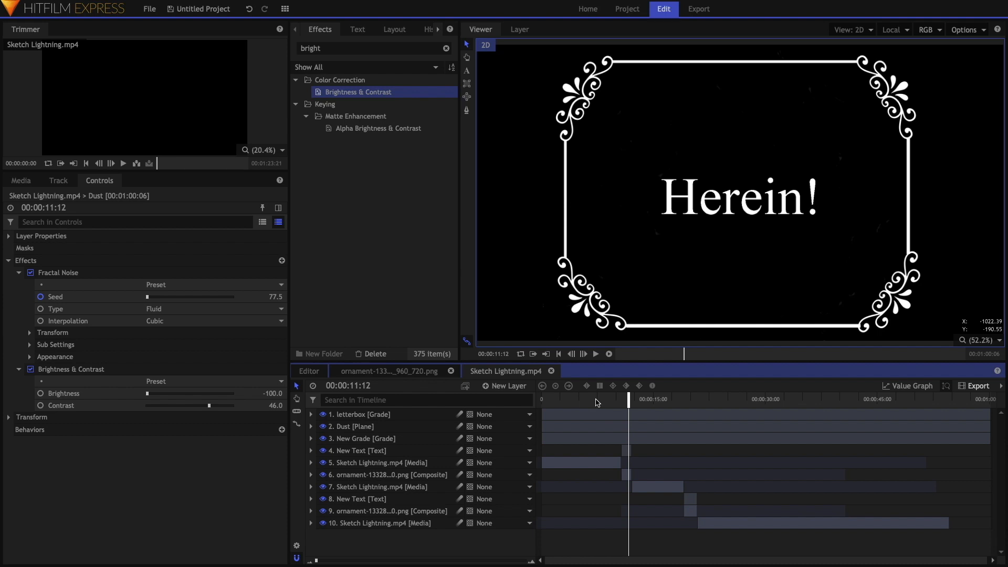
mouse_move(296, 545)
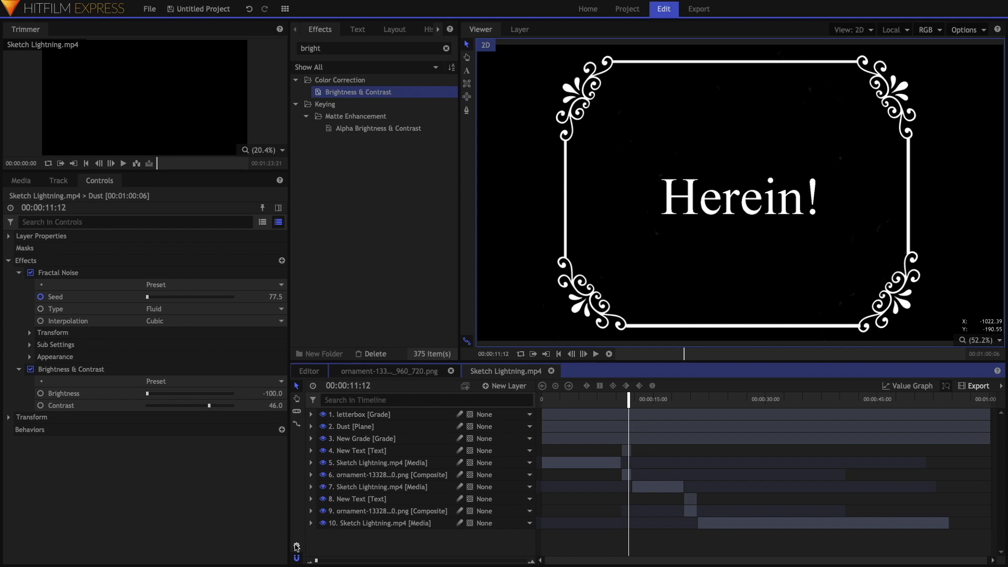
mouse_move(296, 546)
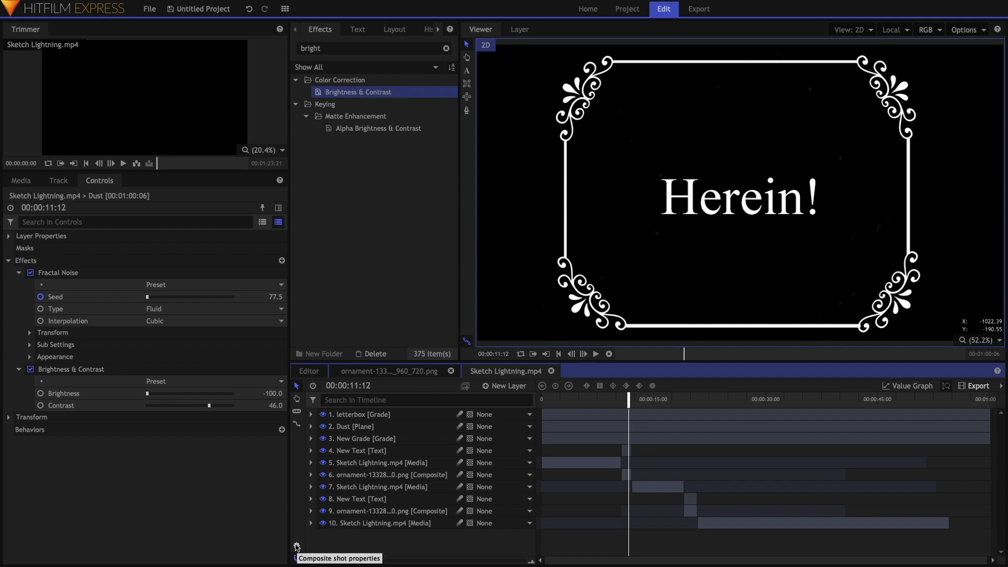
mouse_move(245, 513)
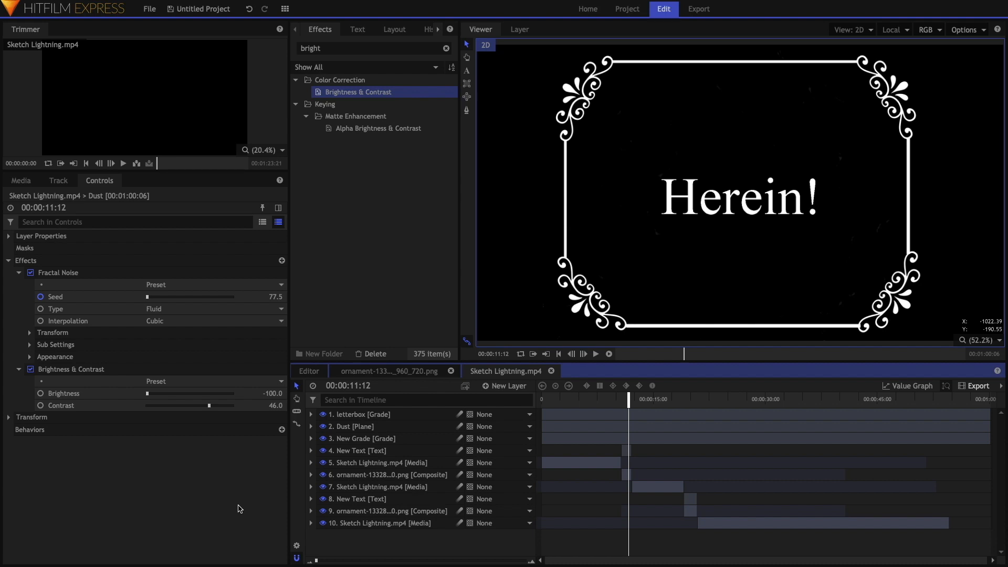
mouse_move(288, 559)
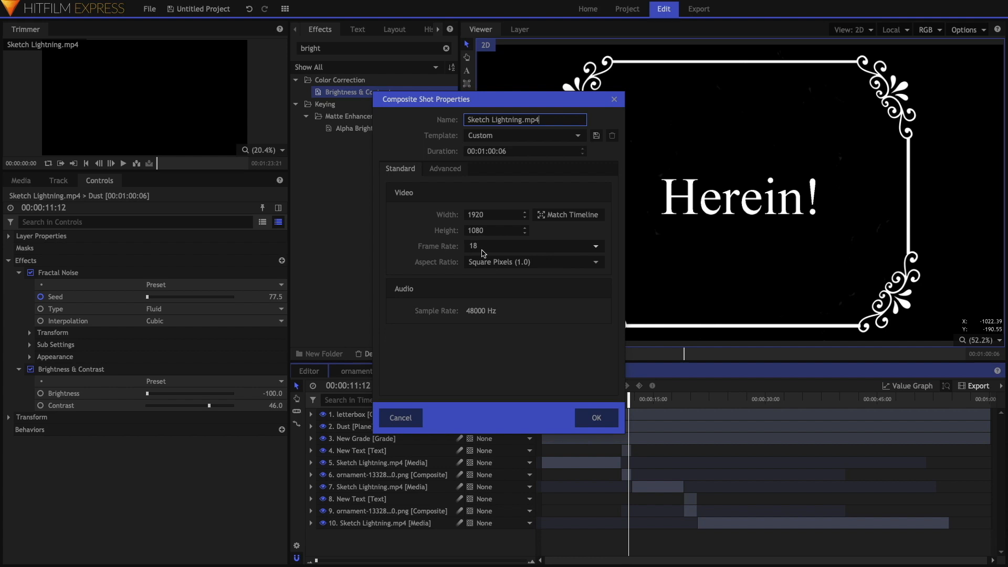
mouse_move(599, 383)
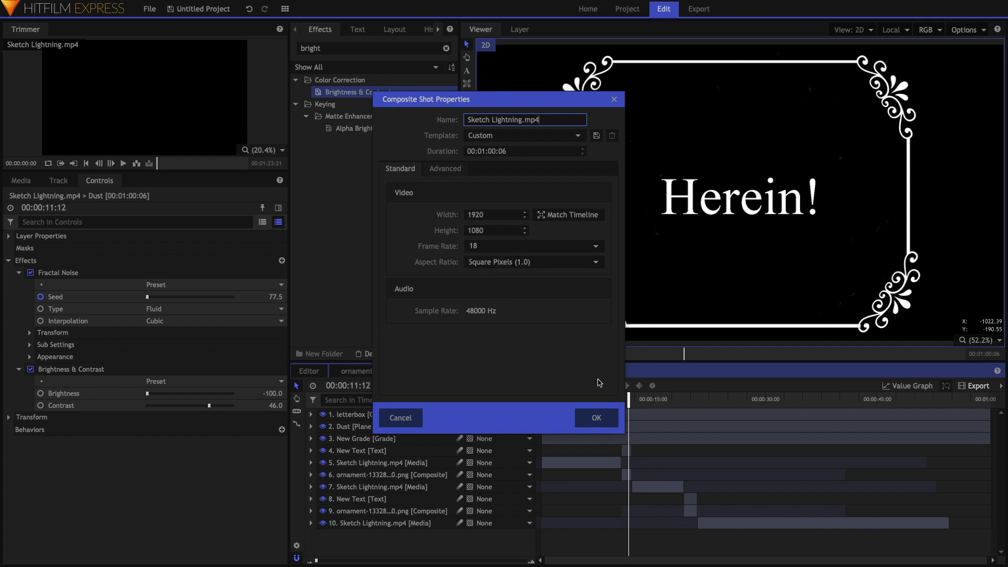
left_click(596, 417)
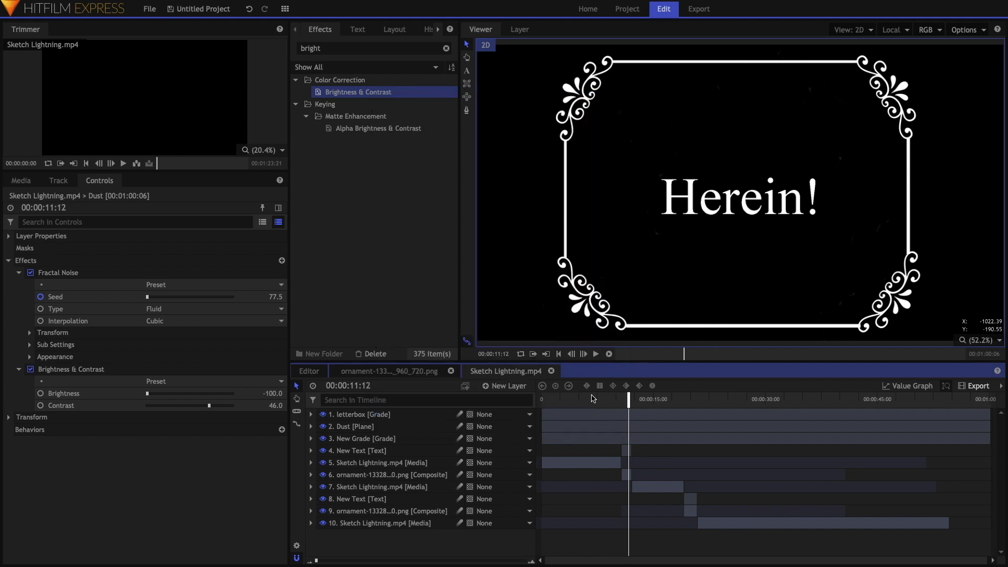